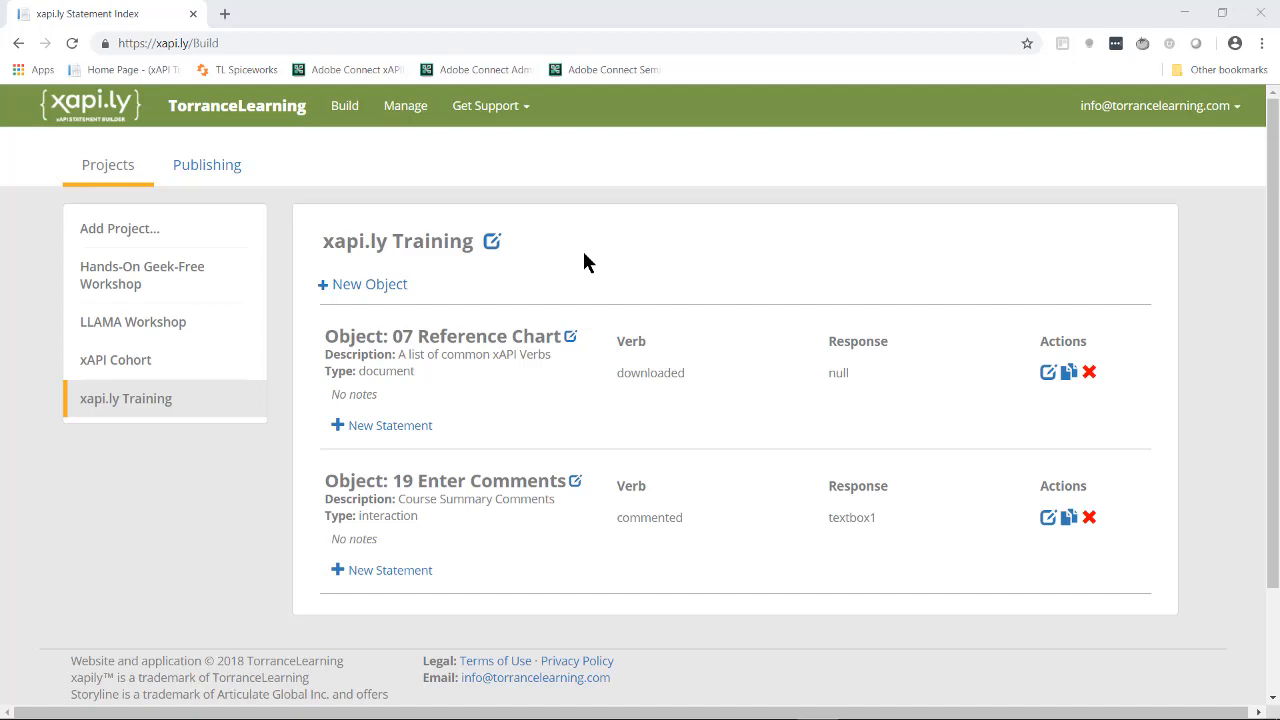
mouse_move(912, 300)
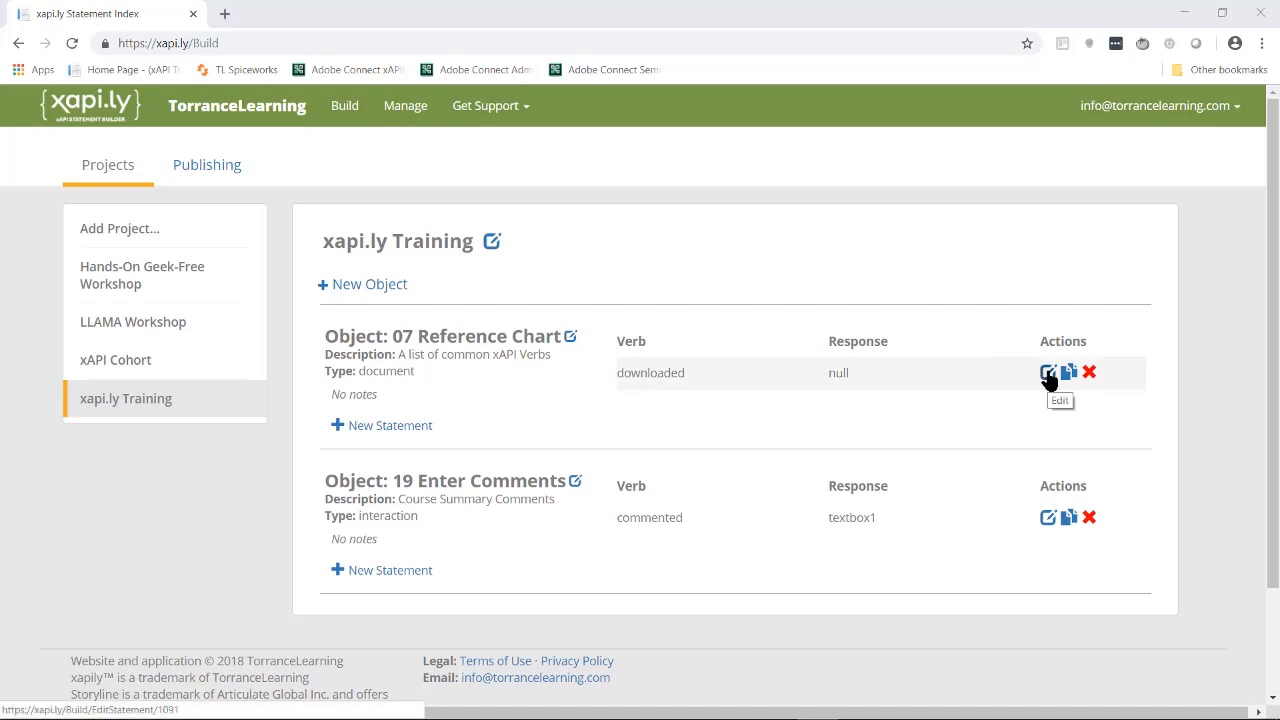
Copy the generated JavaScript of the 'downloaded 07 Reference Chart' statement in xapi.ly
click(1047, 372)
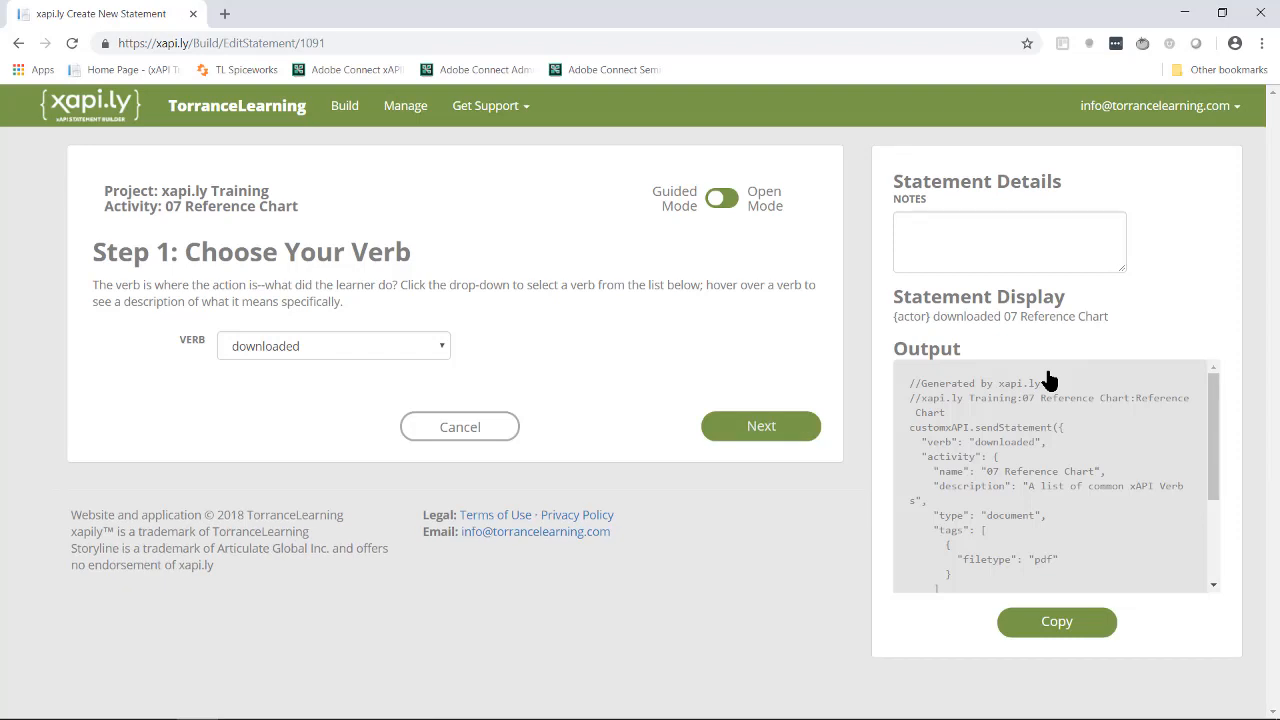
mouse_move(1048, 367)
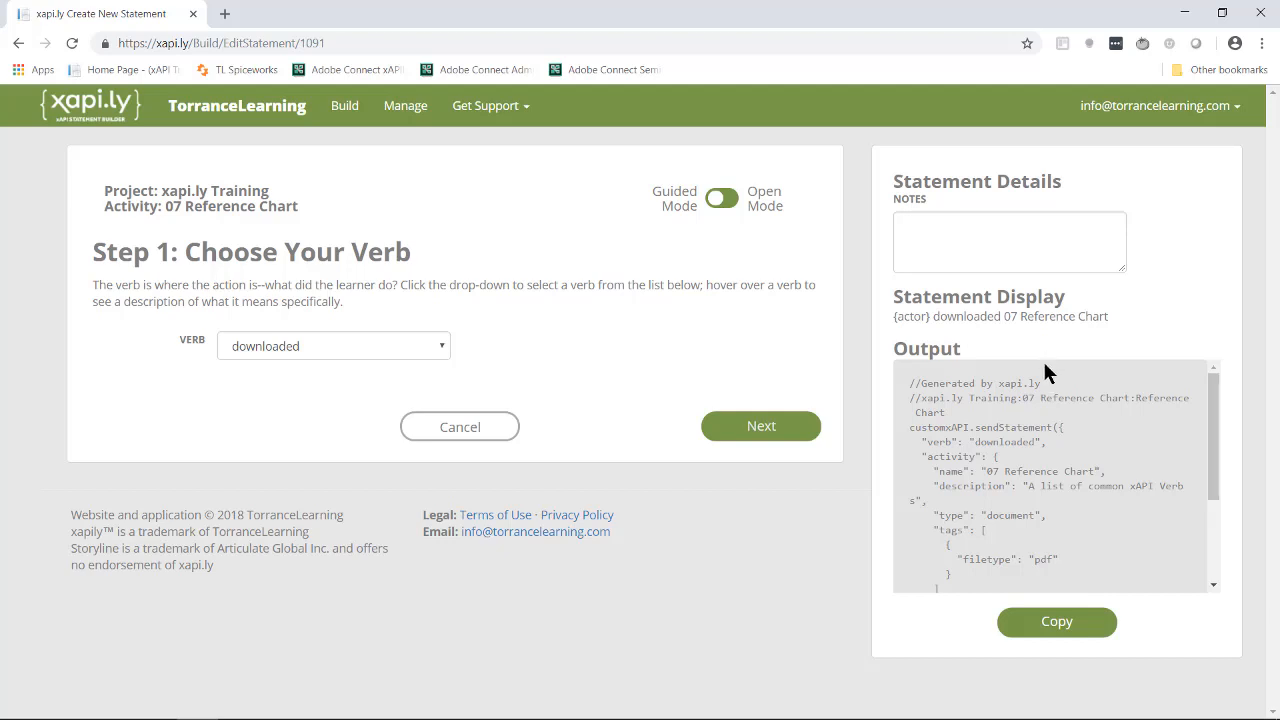
click(1056, 621)
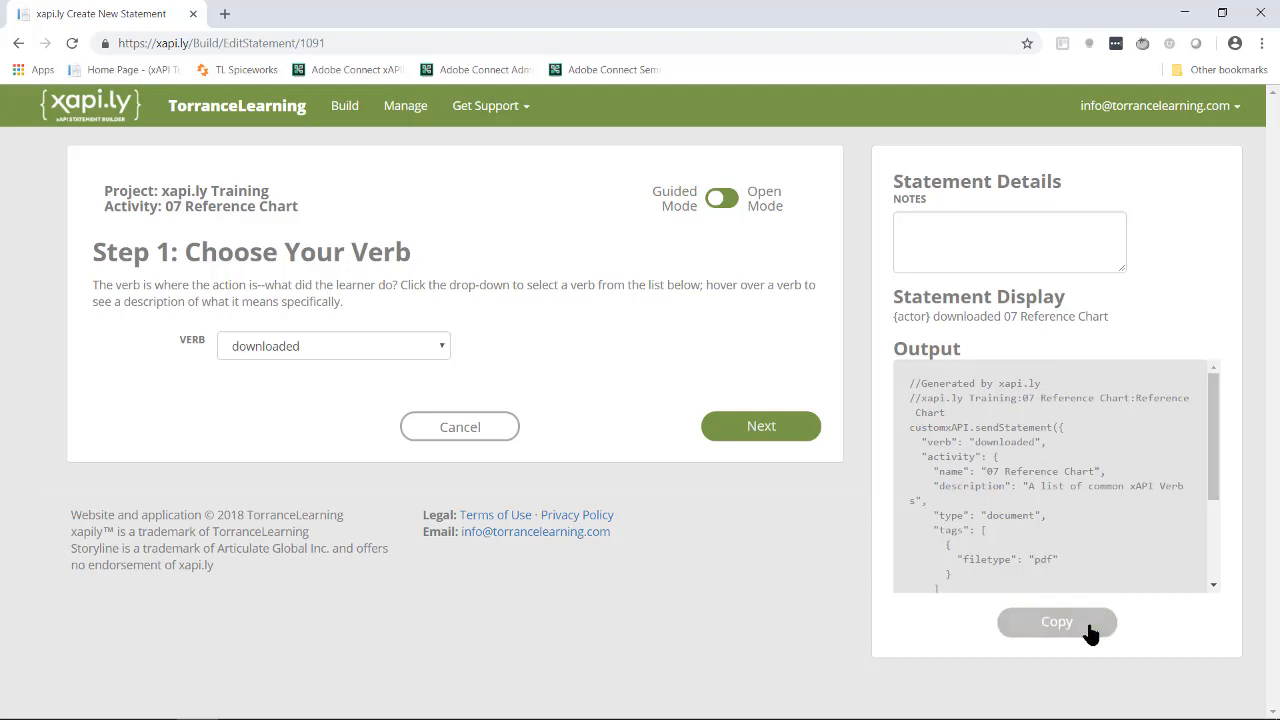
click(1056, 621)
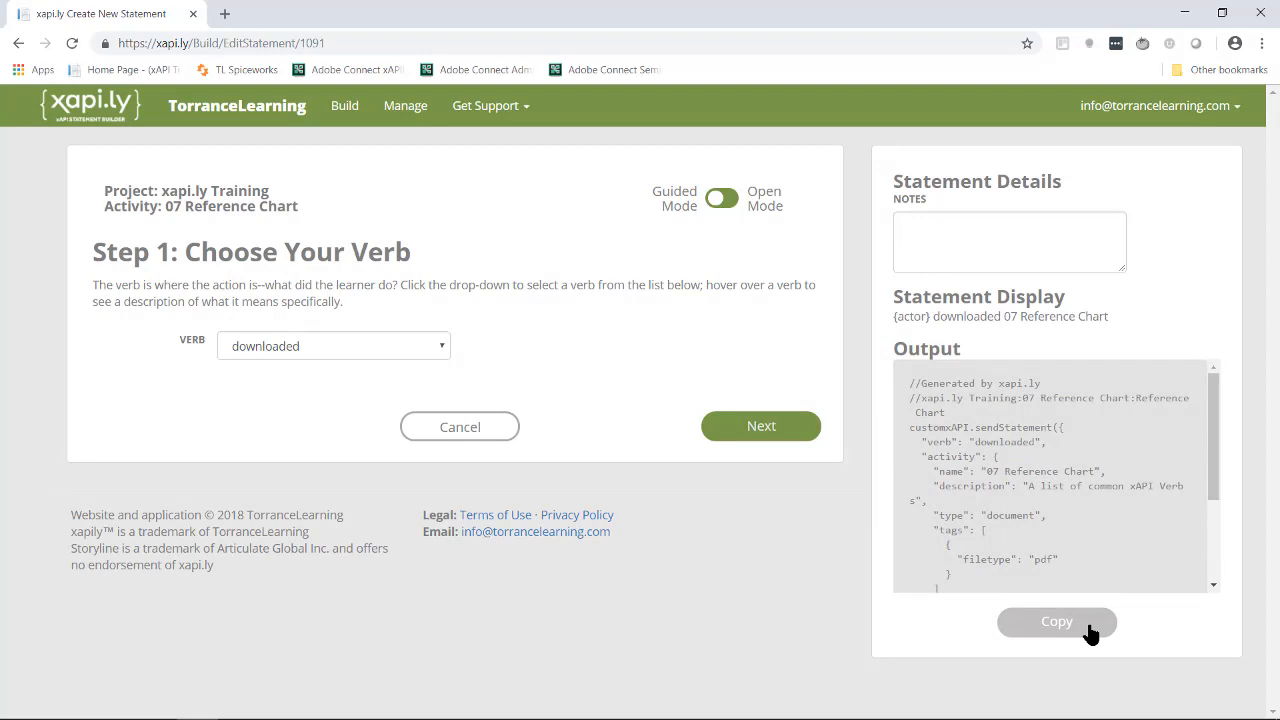
key(alt+tab)
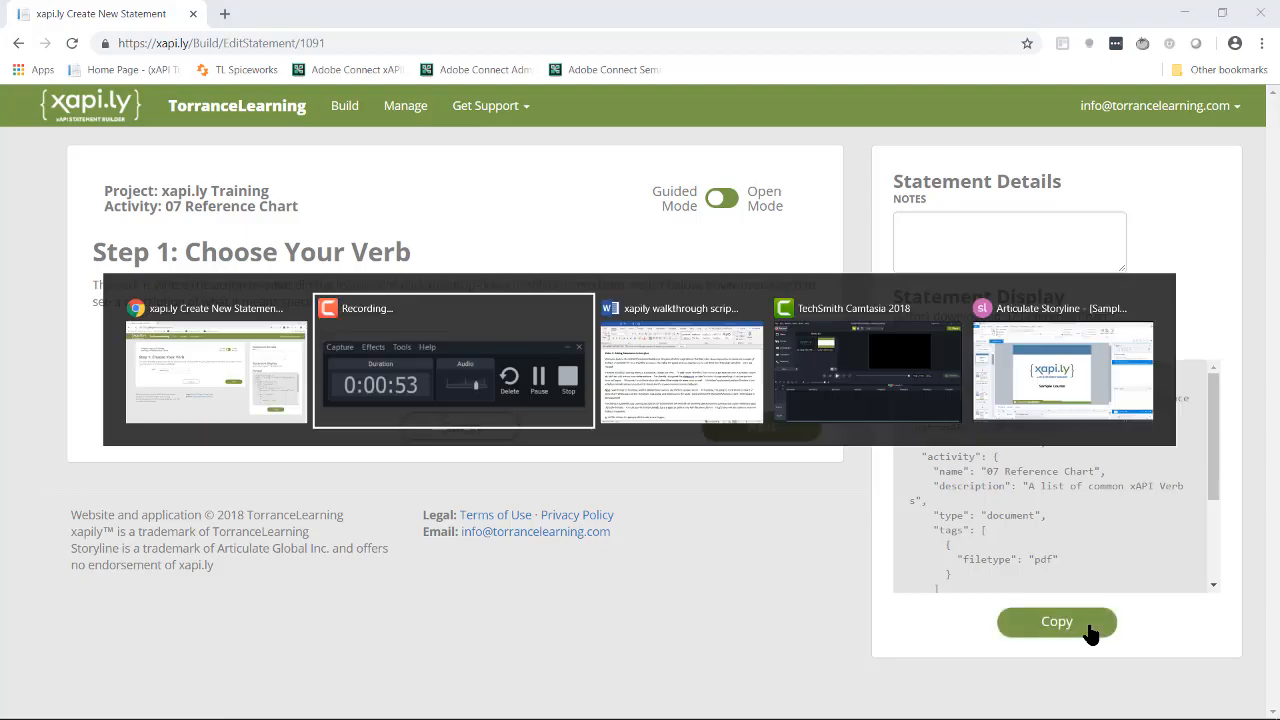
Switch to the Sample Course2 project and open slide 1.7 xAPI Verbs
click(1061, 370)
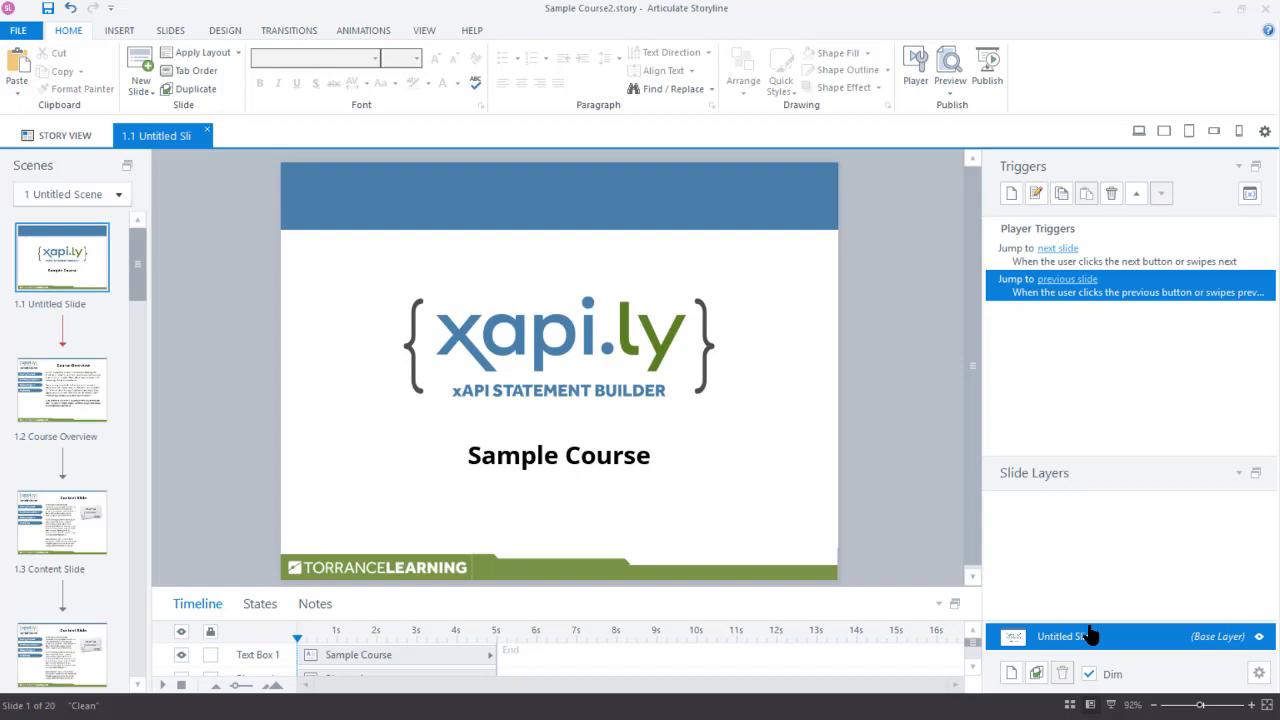
mouse_move(948, 604)
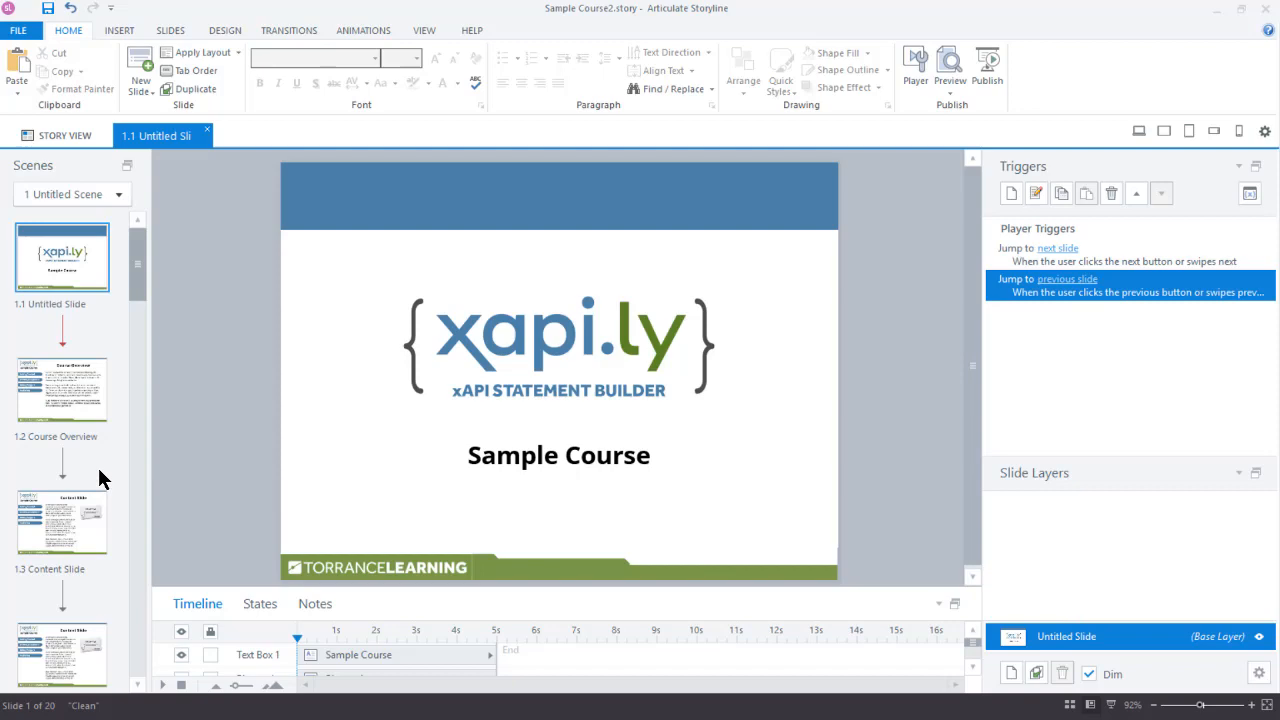
scroll(down, 3)
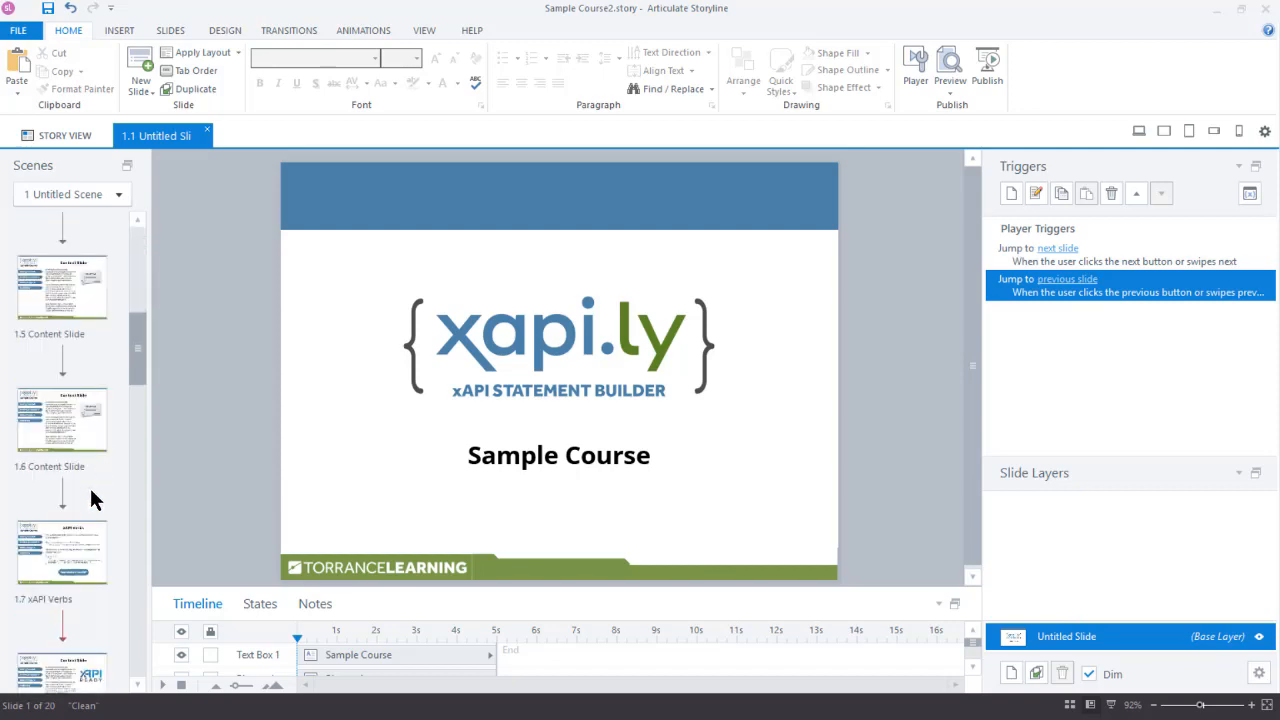
click(61, 552)
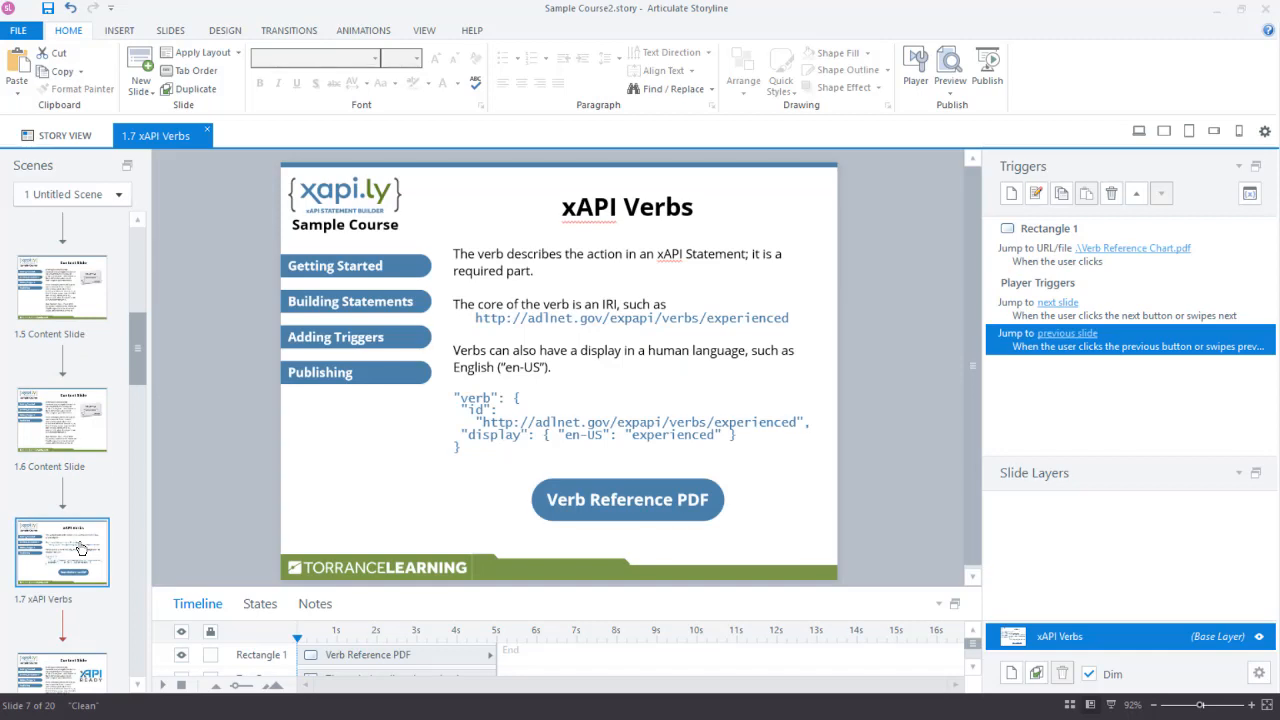
mouse_move(224, 518)
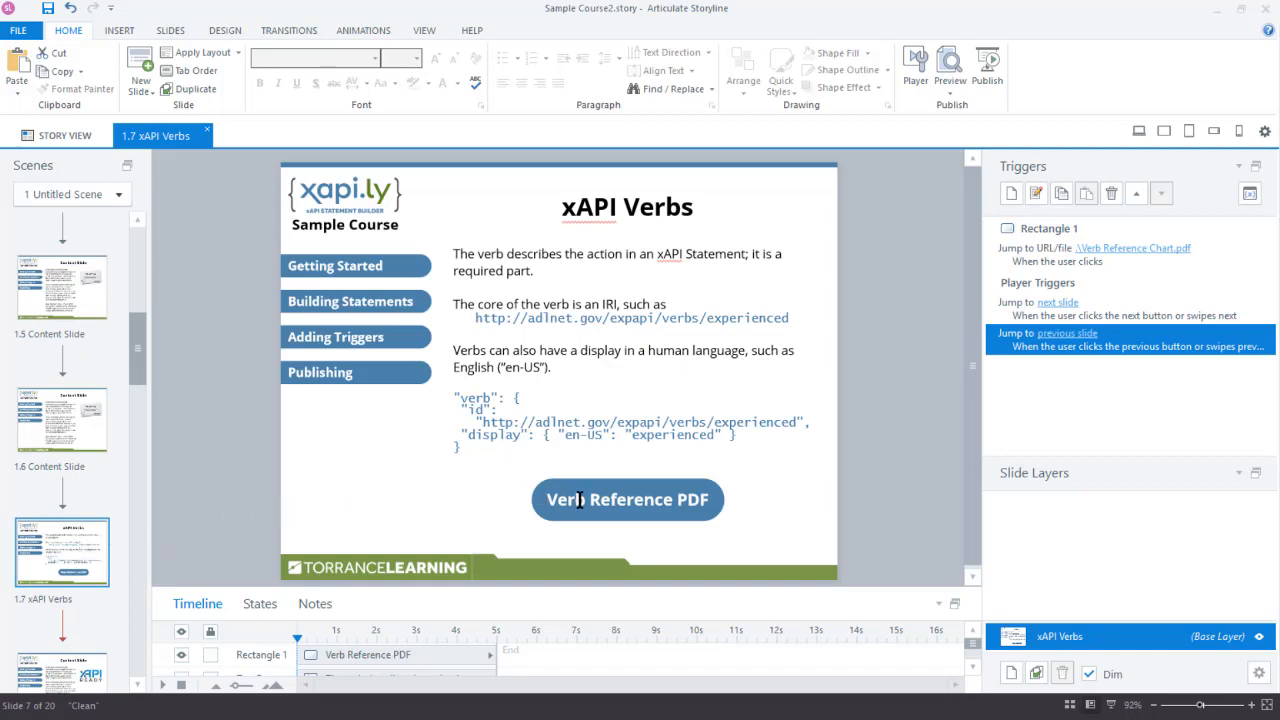
mouse_move(597, 531)
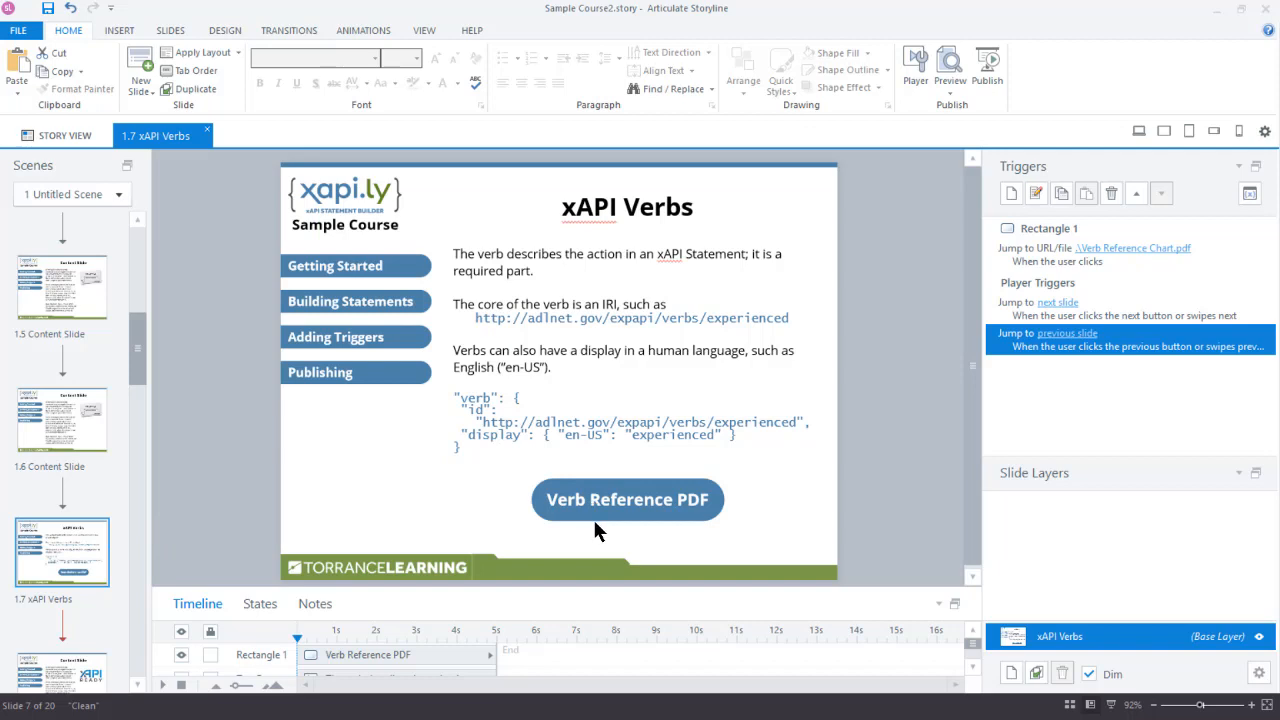
mouse_move(597, 507)
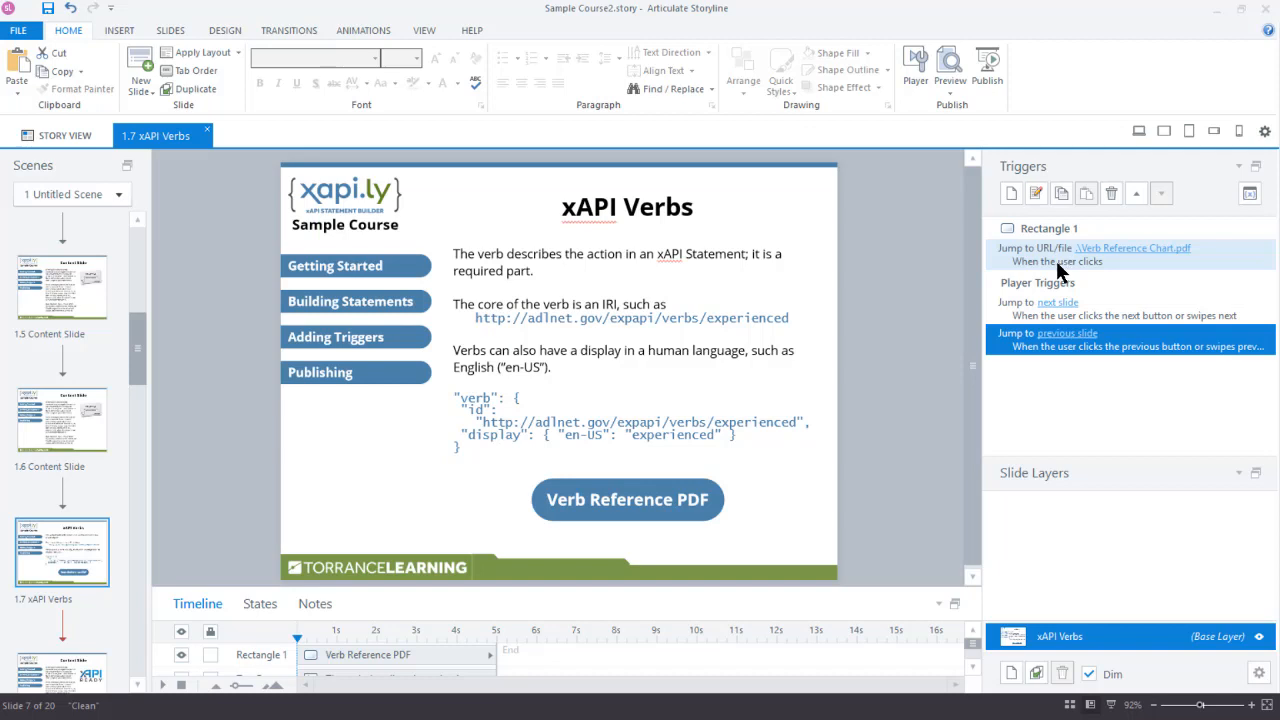
Add an Execute JavaScript trigger to Rectangle 1 and open its empty script editor
click(627, 499)
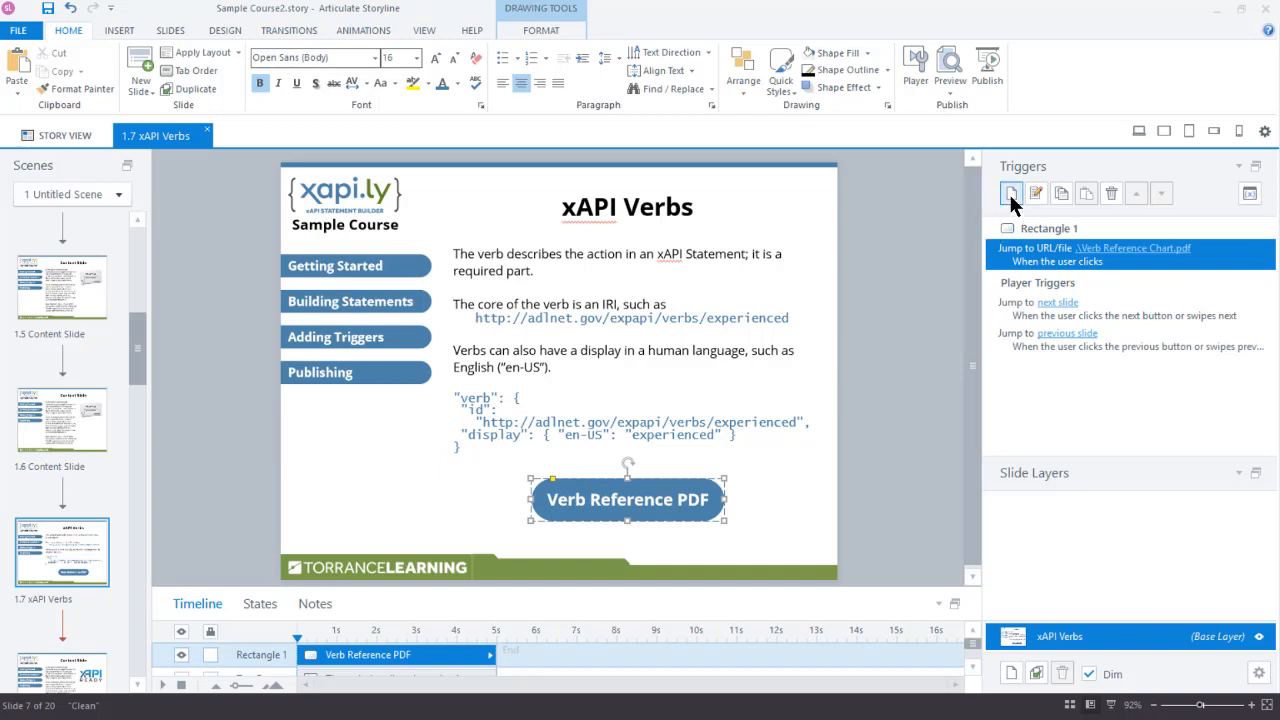
click(1012, 193)
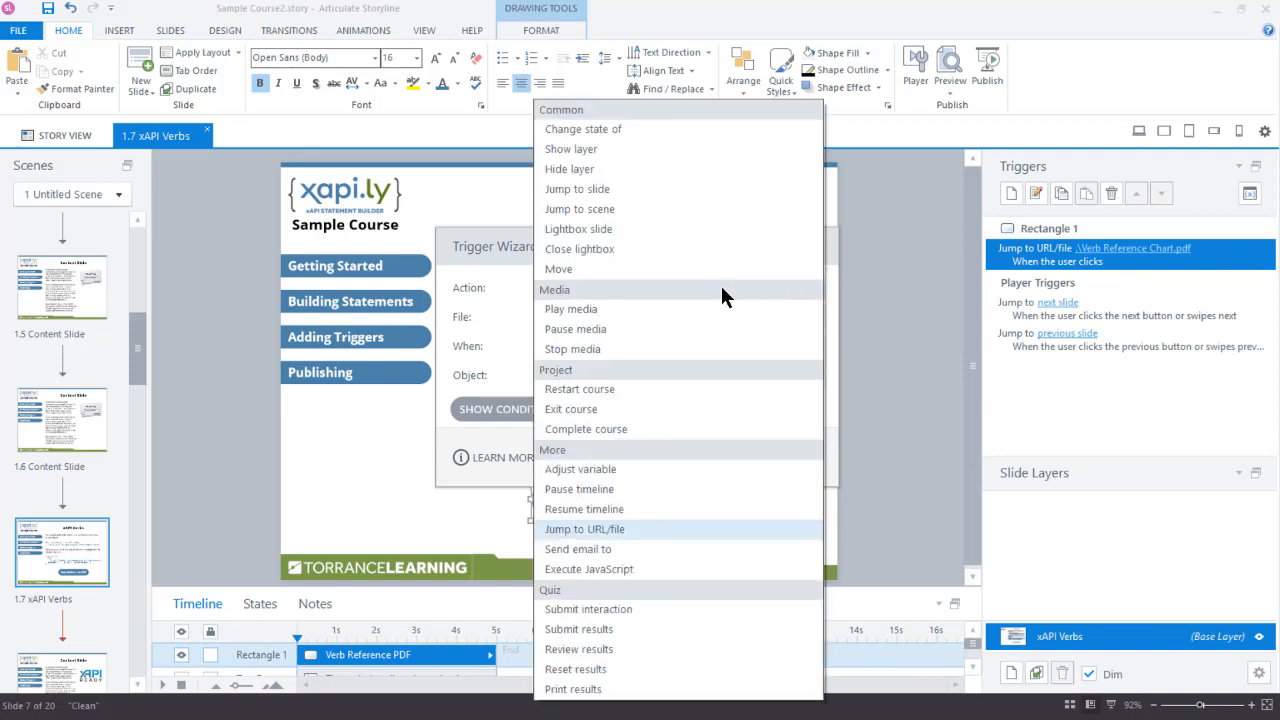
mouse_move(668, 569)
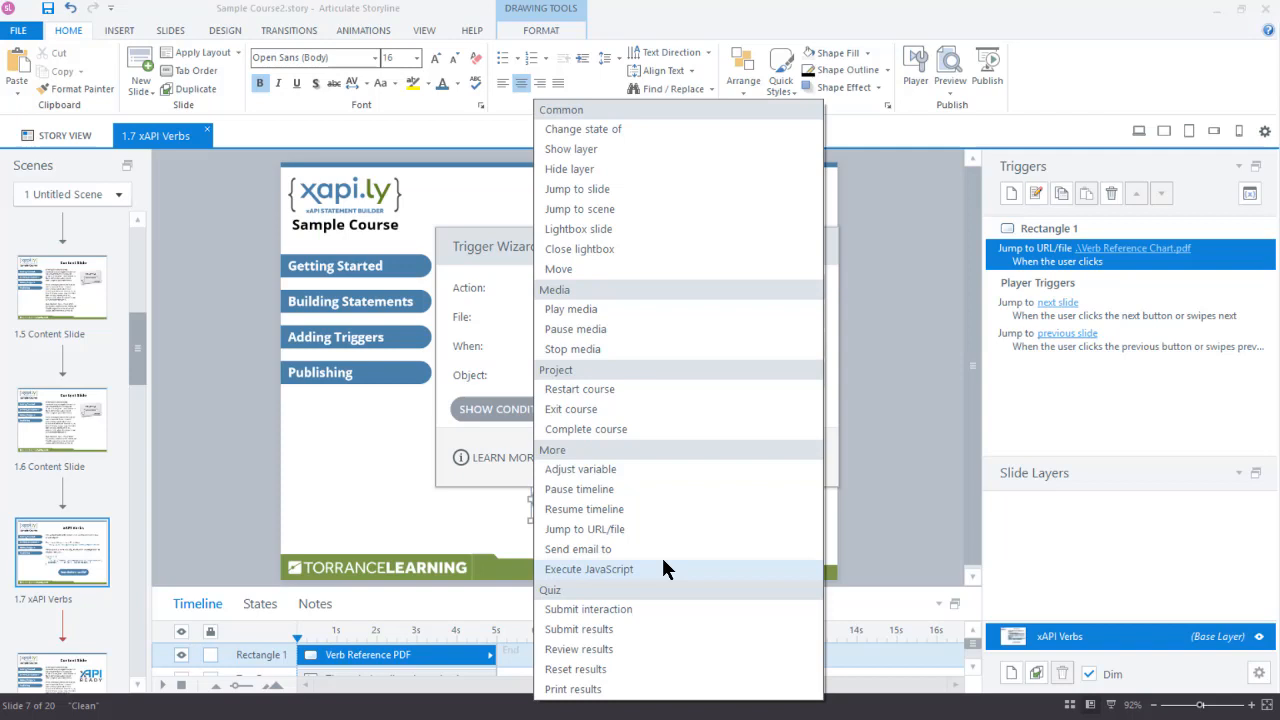
click(589, 569)
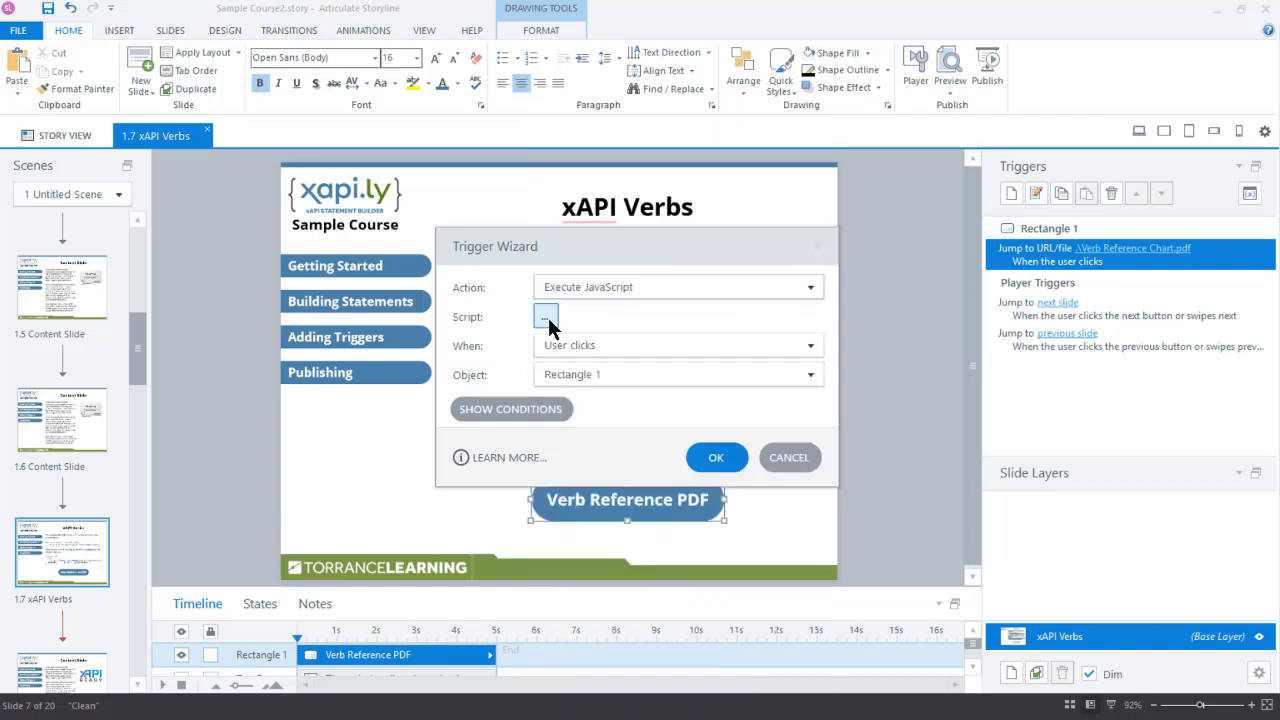
click(546, 316)
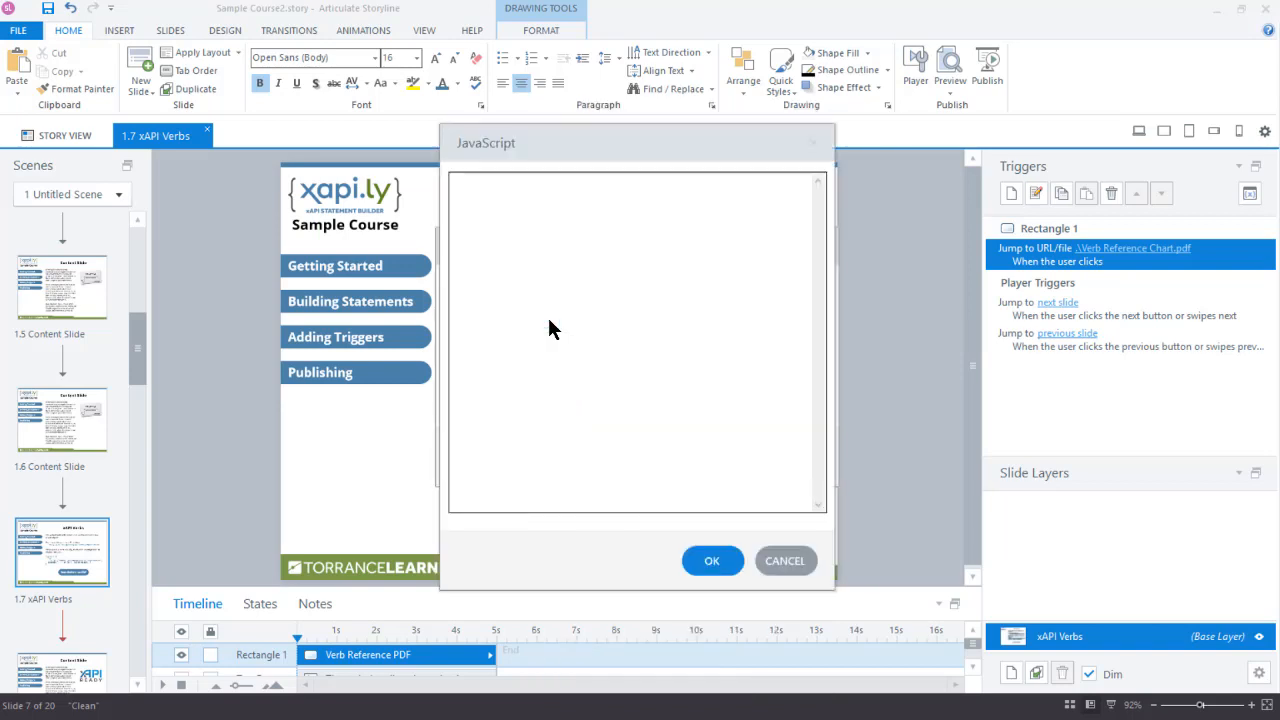
Paste the 07 Reference Chart statement code, fix the 'pdf' text, and confirm the trigger
click(548, 340)
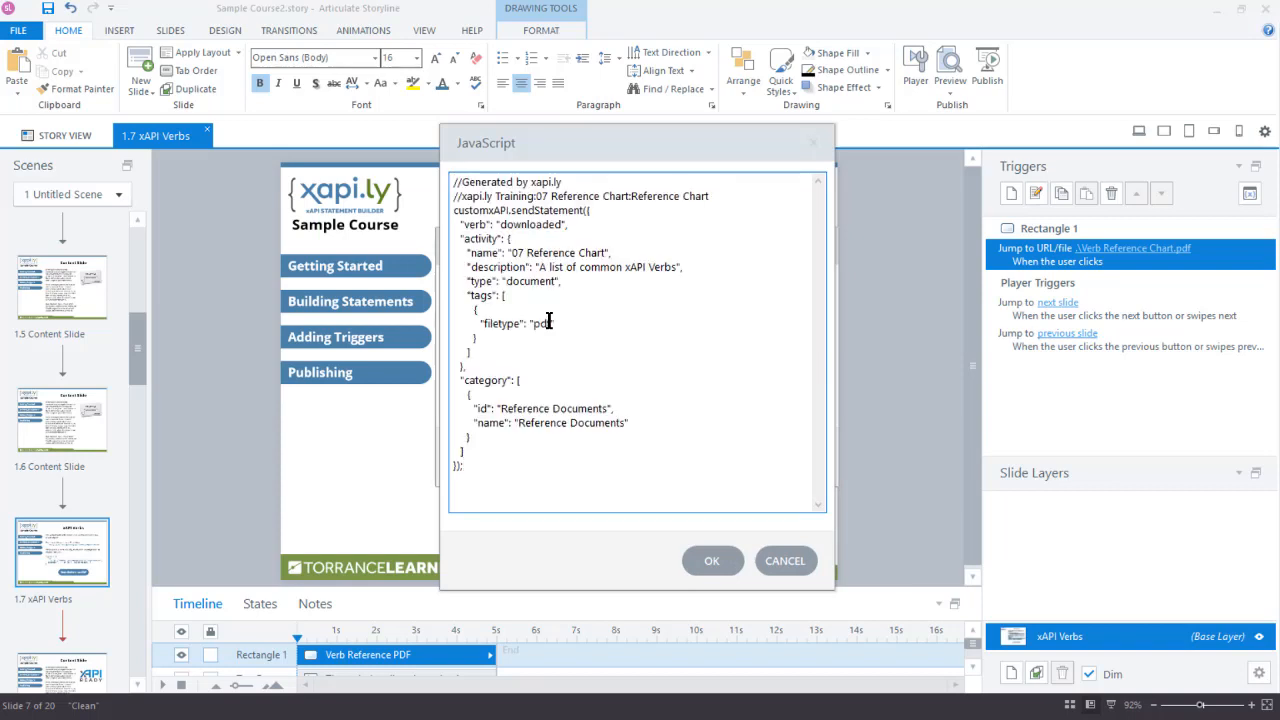
text(df")
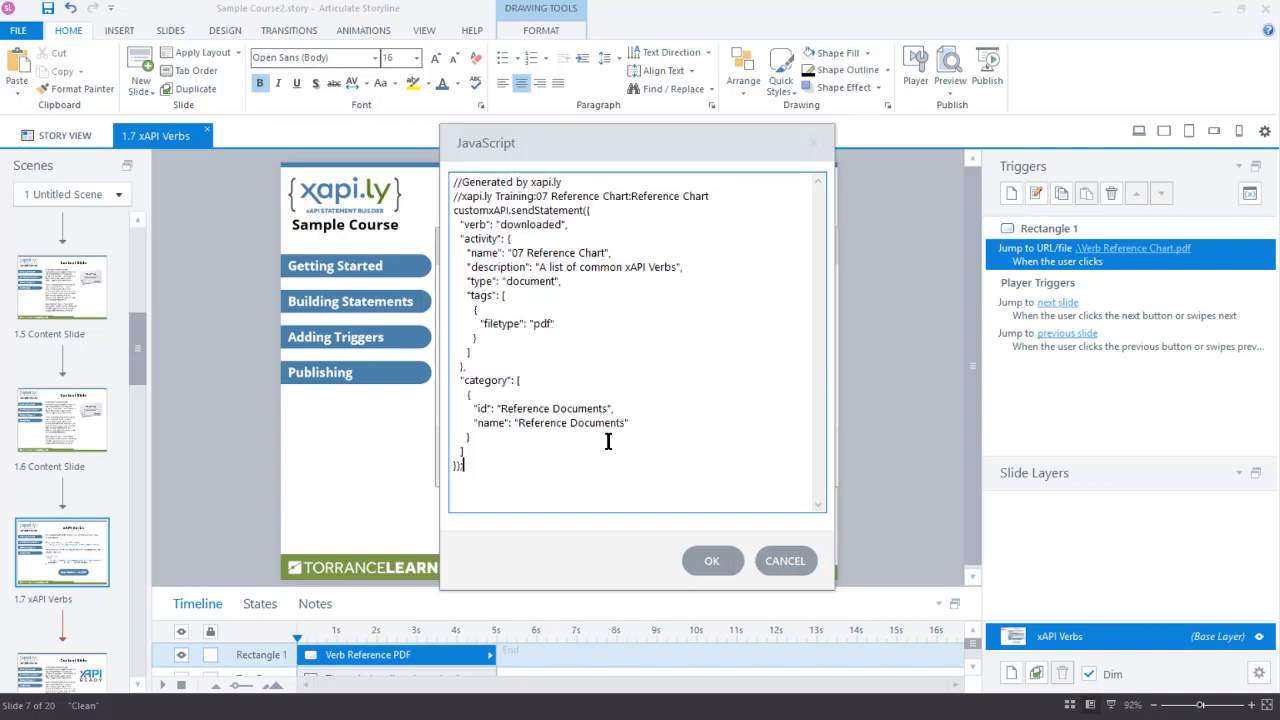
click(712, 560)
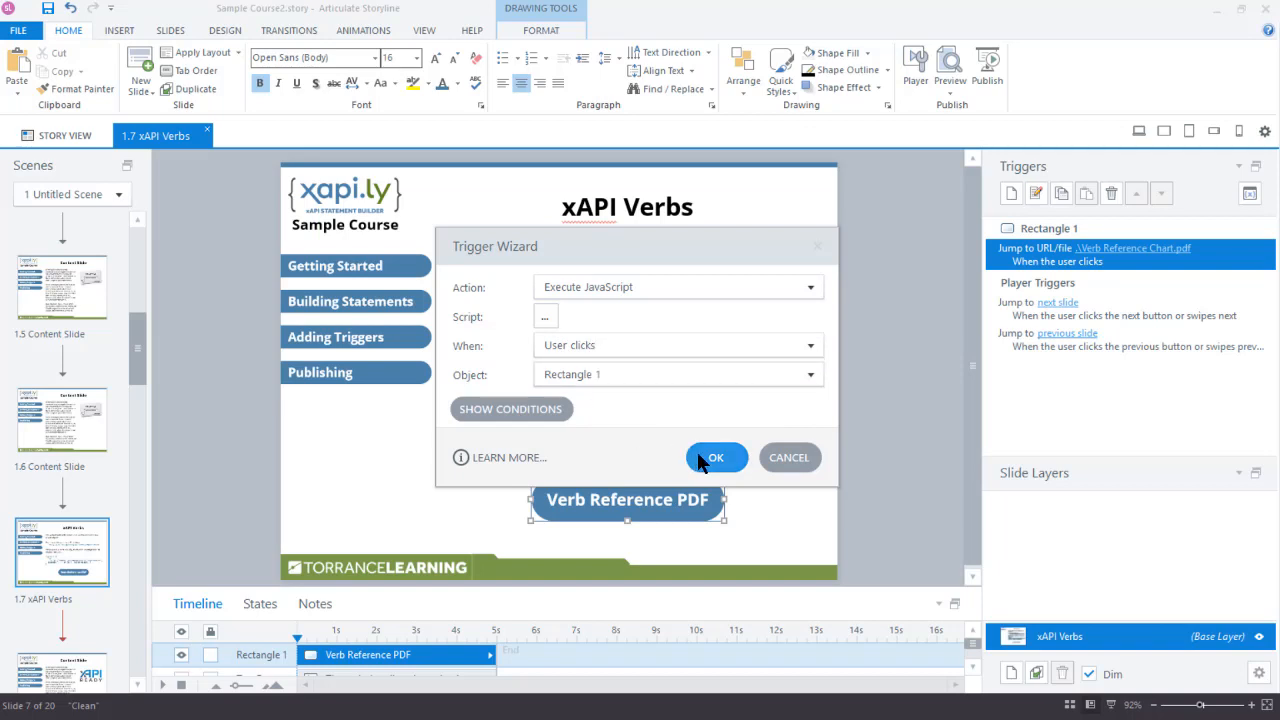
click(716, 457)
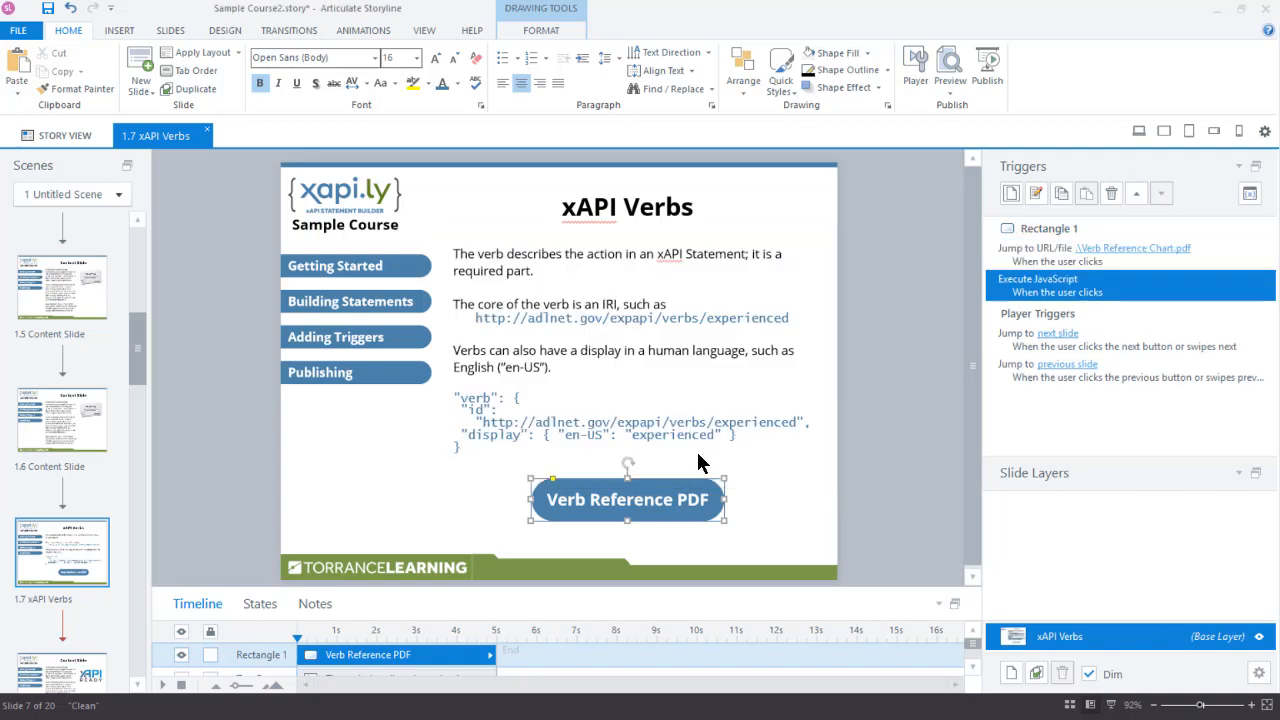
mouse_move(903, 388)
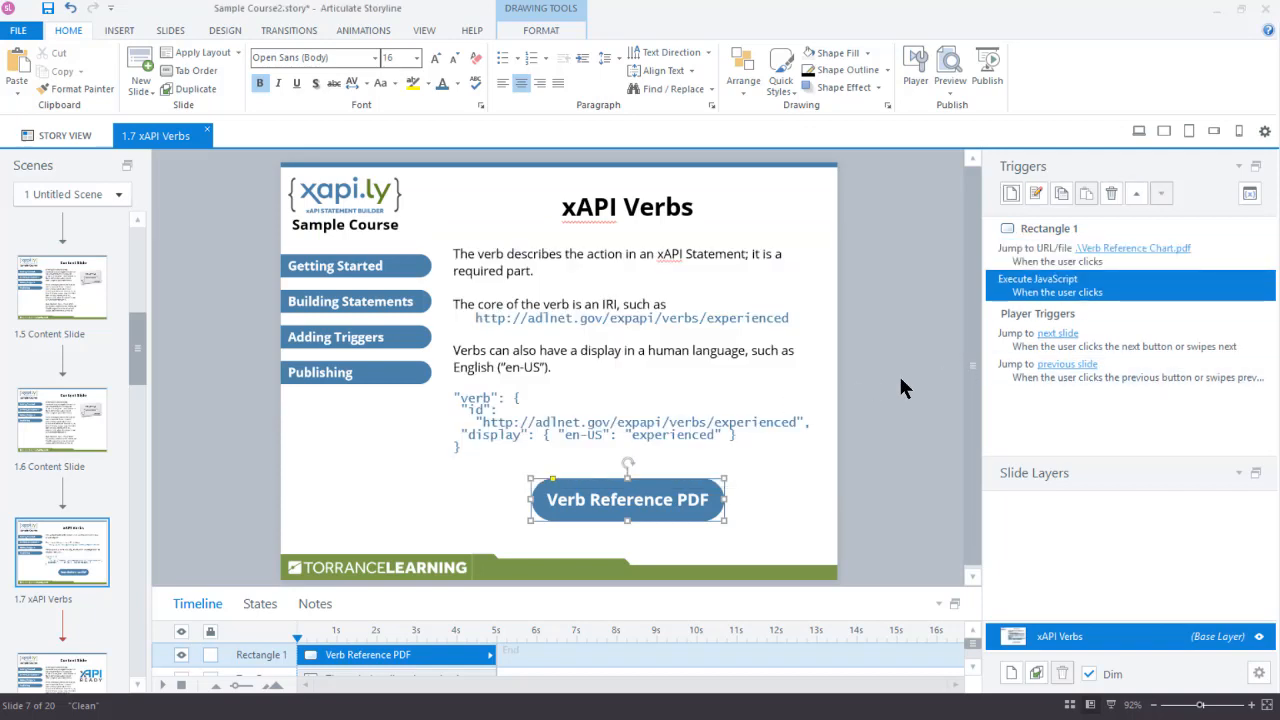
mouse_move(892, 387)
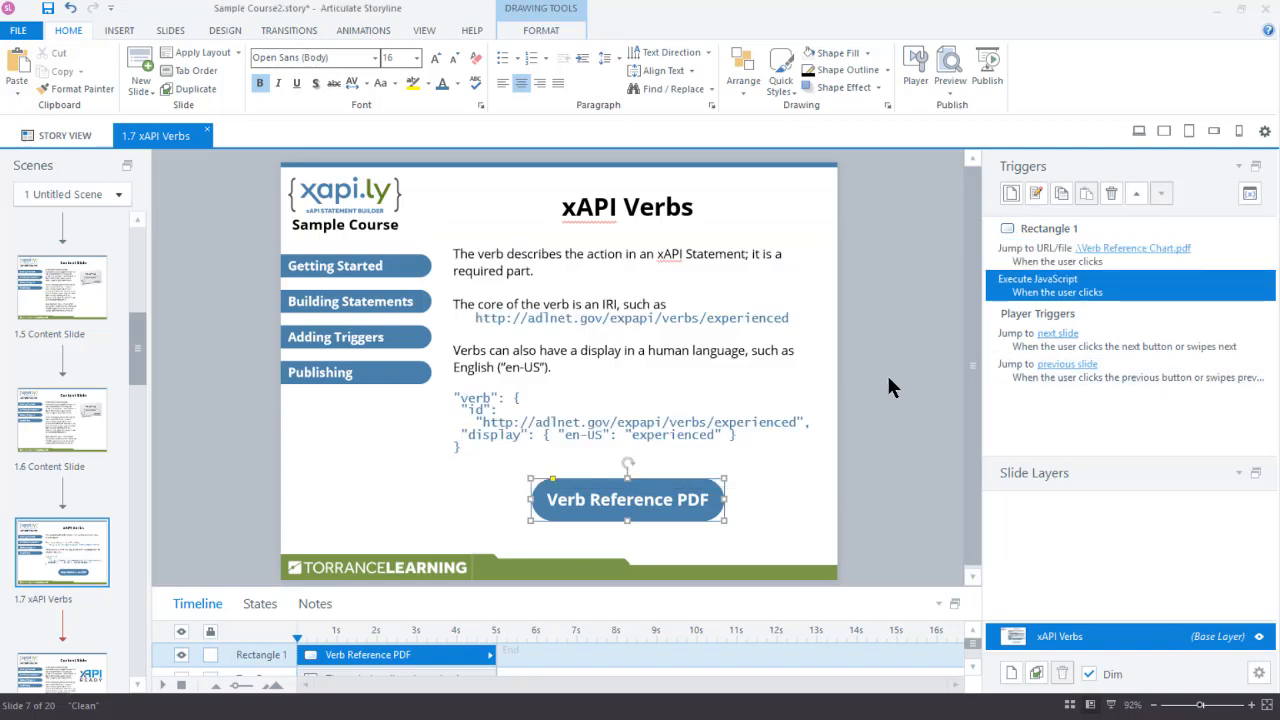
mouse_move(847, 399)
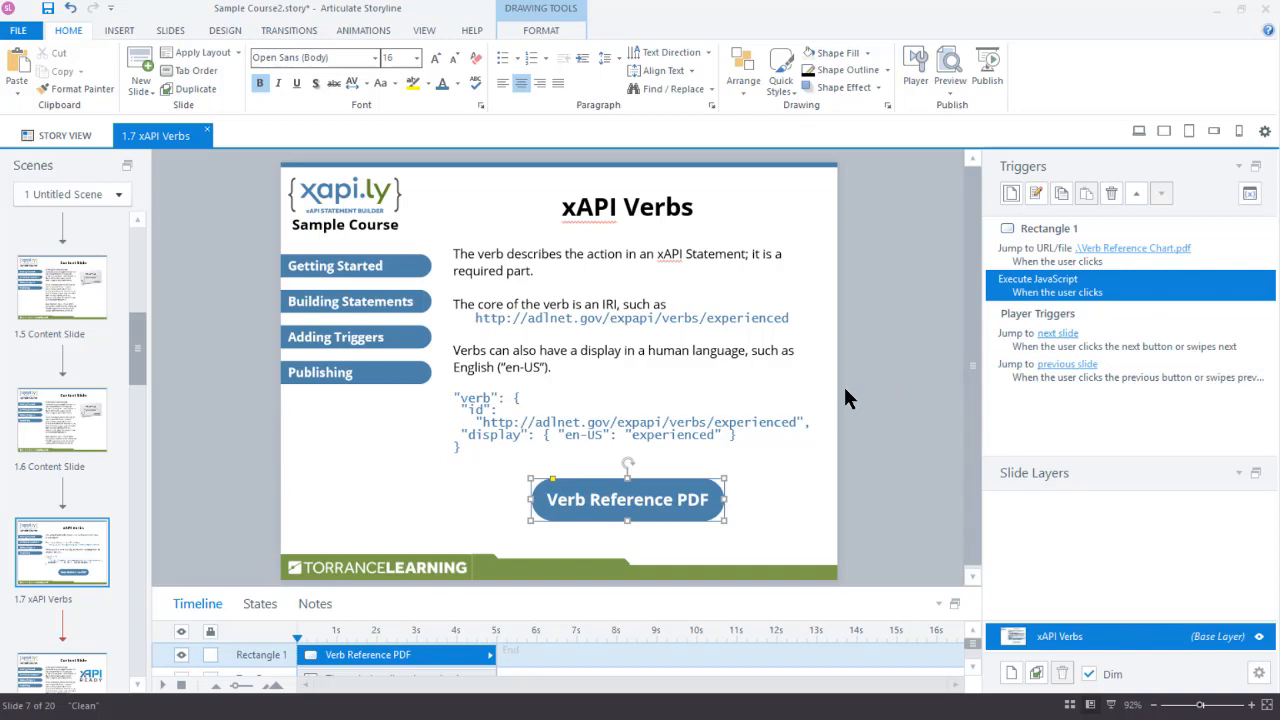
mouse_move(780, 408)
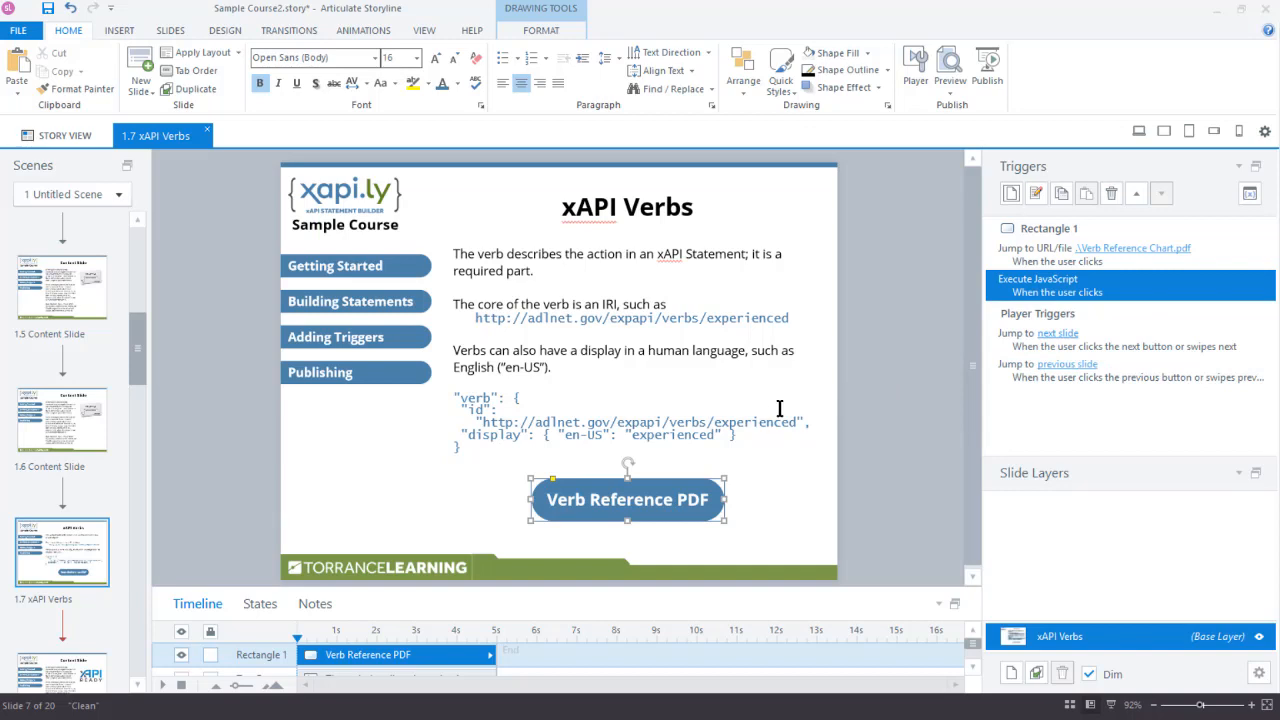
mouse_move(622, 428)
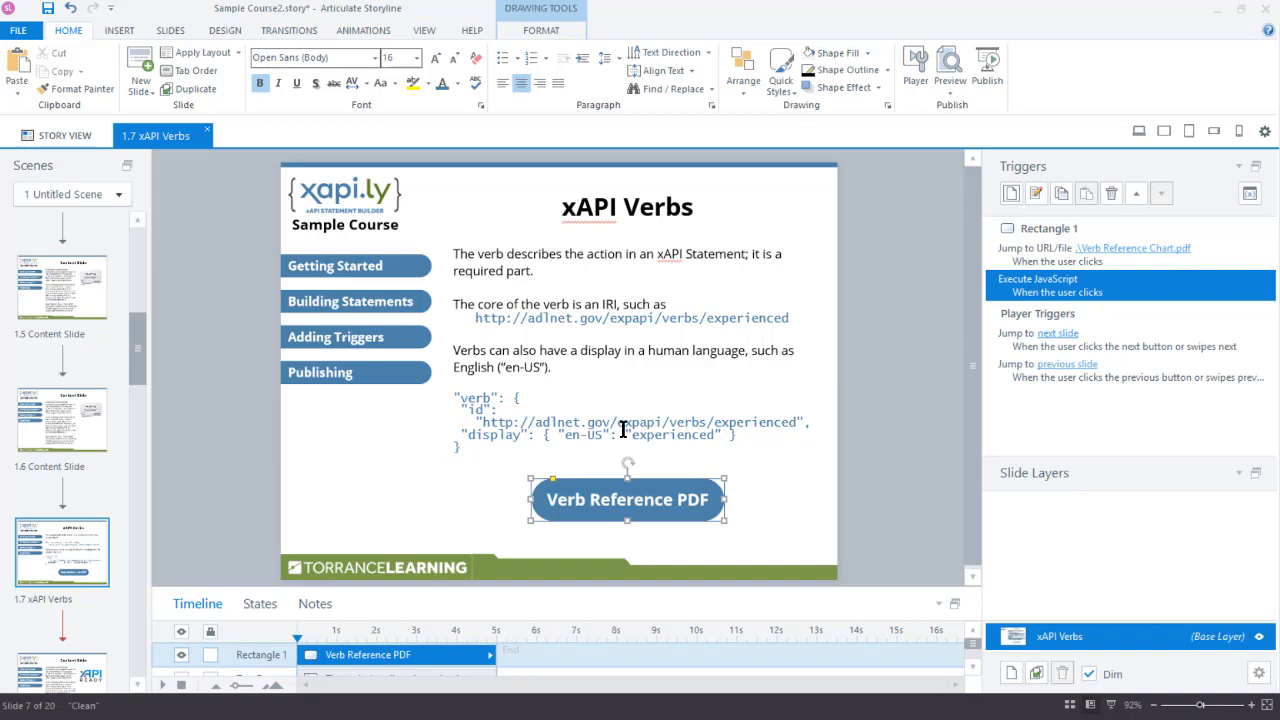
Scroll the Scenes slide list down to reach slide 1.19 Feedback
scroll(down, 3)
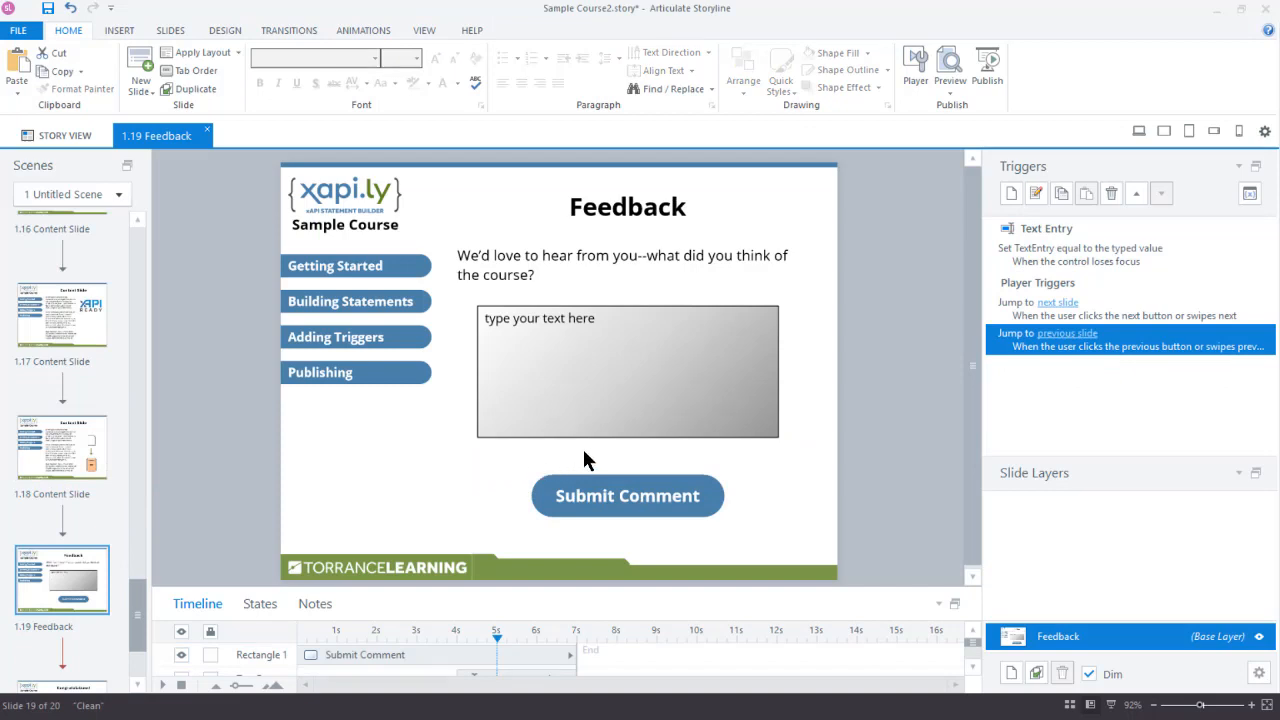
mouse_move(735, 456)
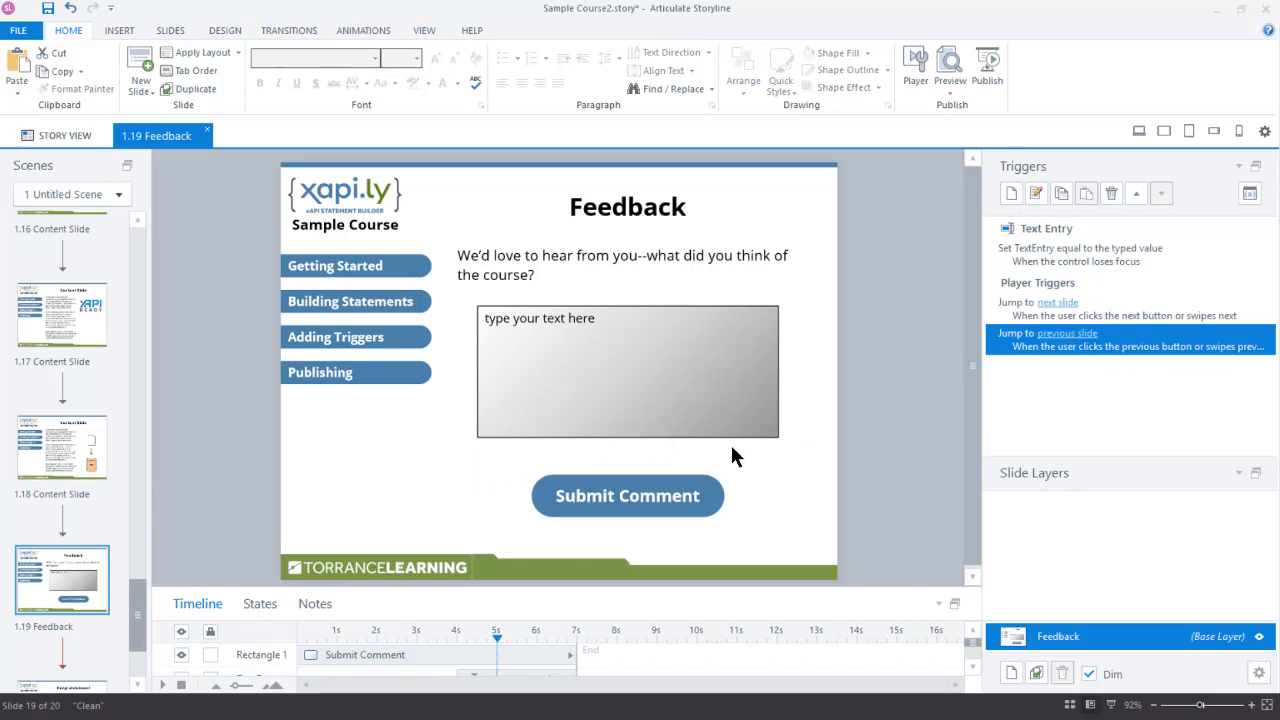
mouse_move(752, 457)
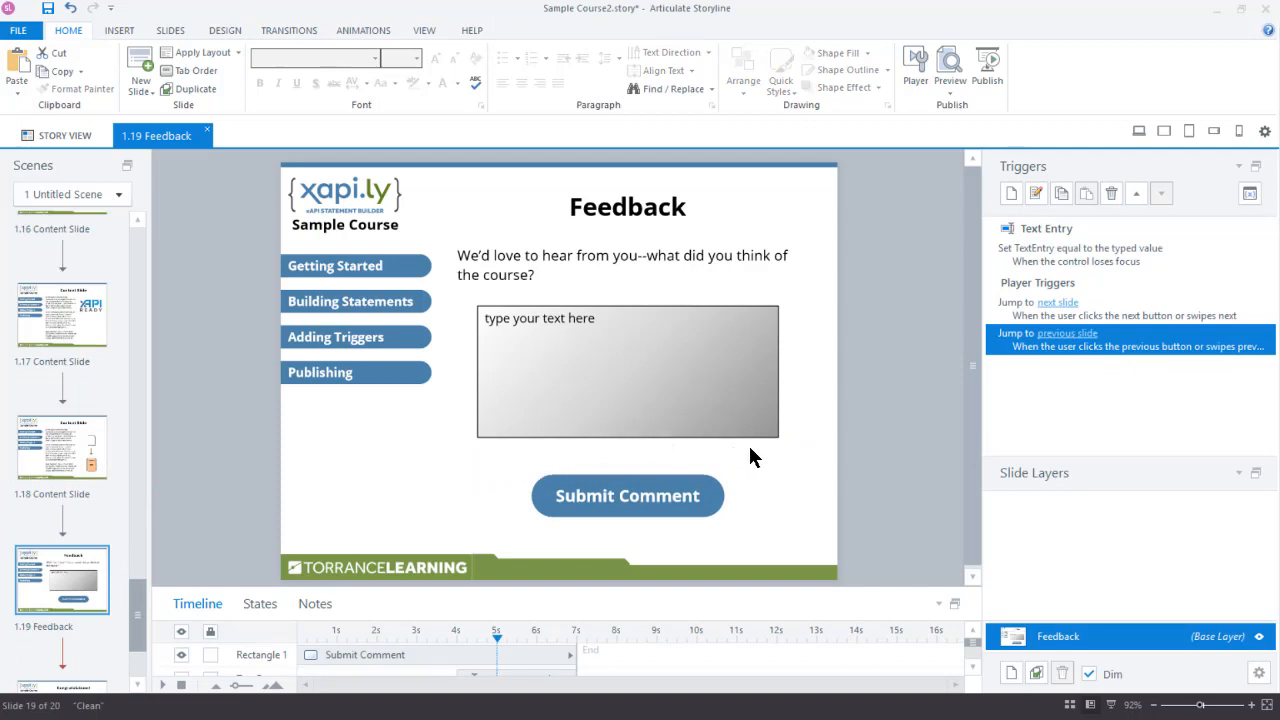
mouse_move(770, 453)
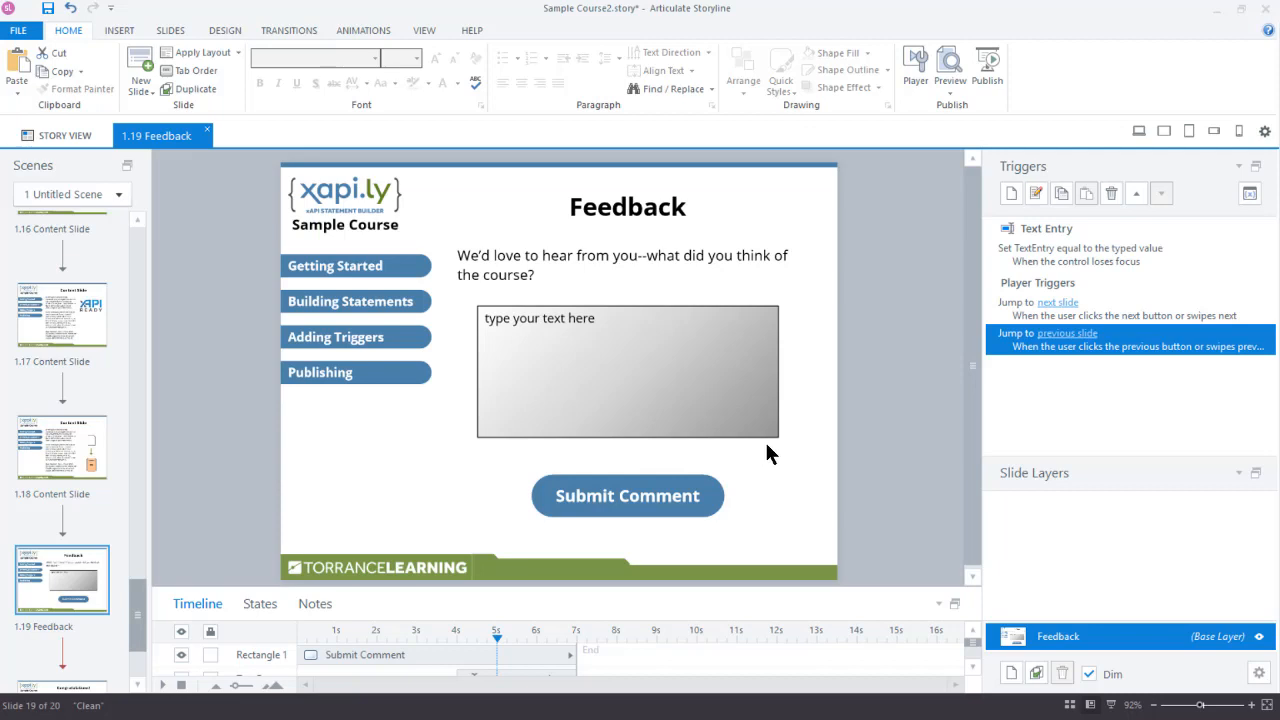
mouse_move(789, 457)
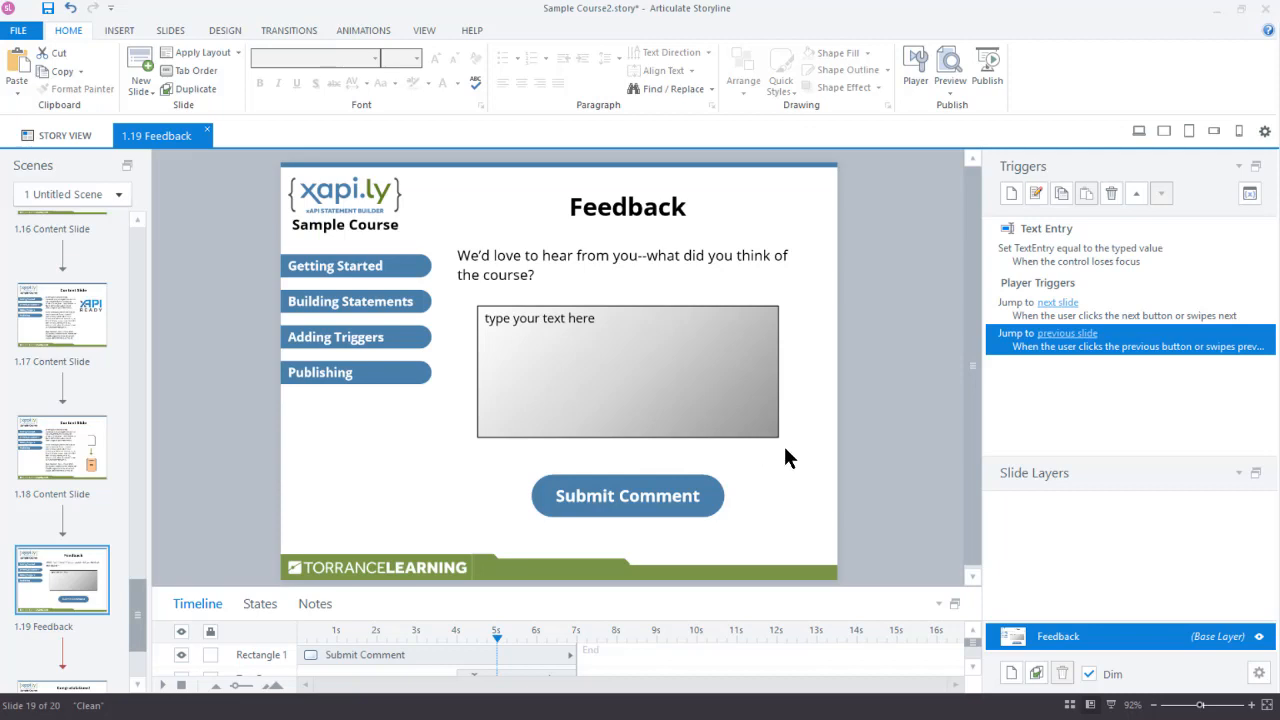
mouse_move(1040, 302)
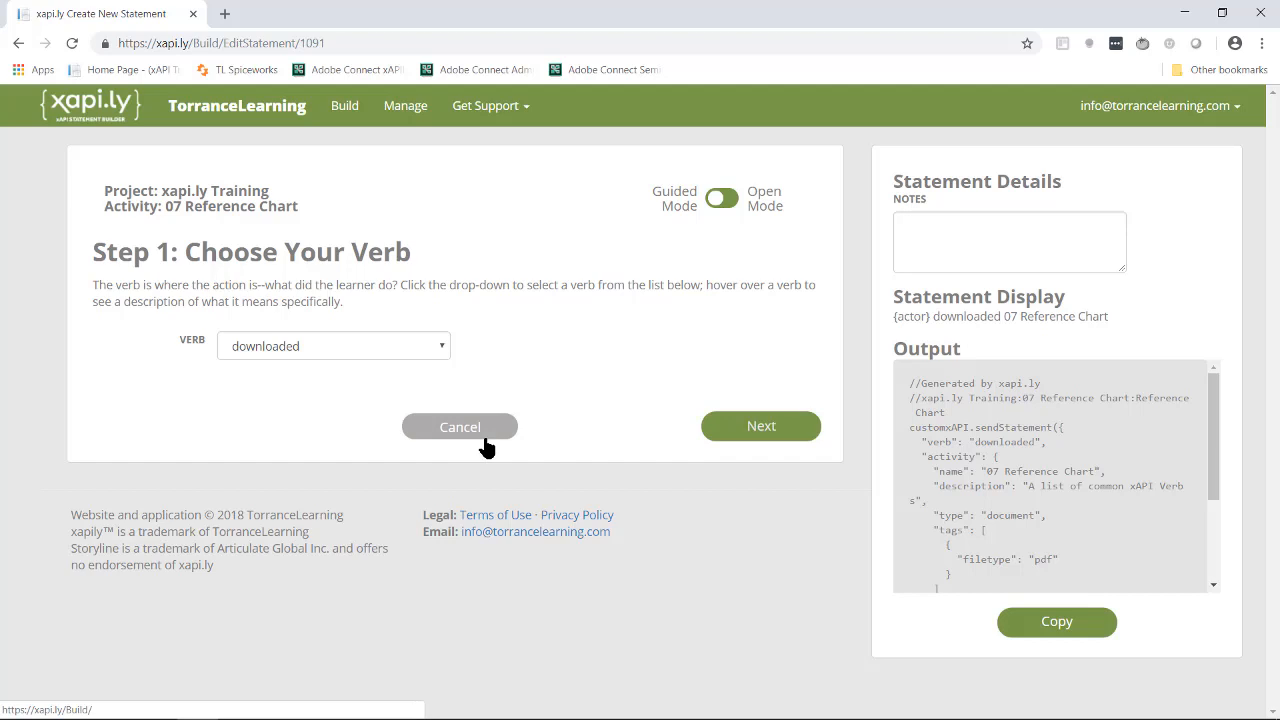
Cancel the 07 Reference Chart edit, then edit '19 Enter Comments' and advance to Step 2
click(459, 426)
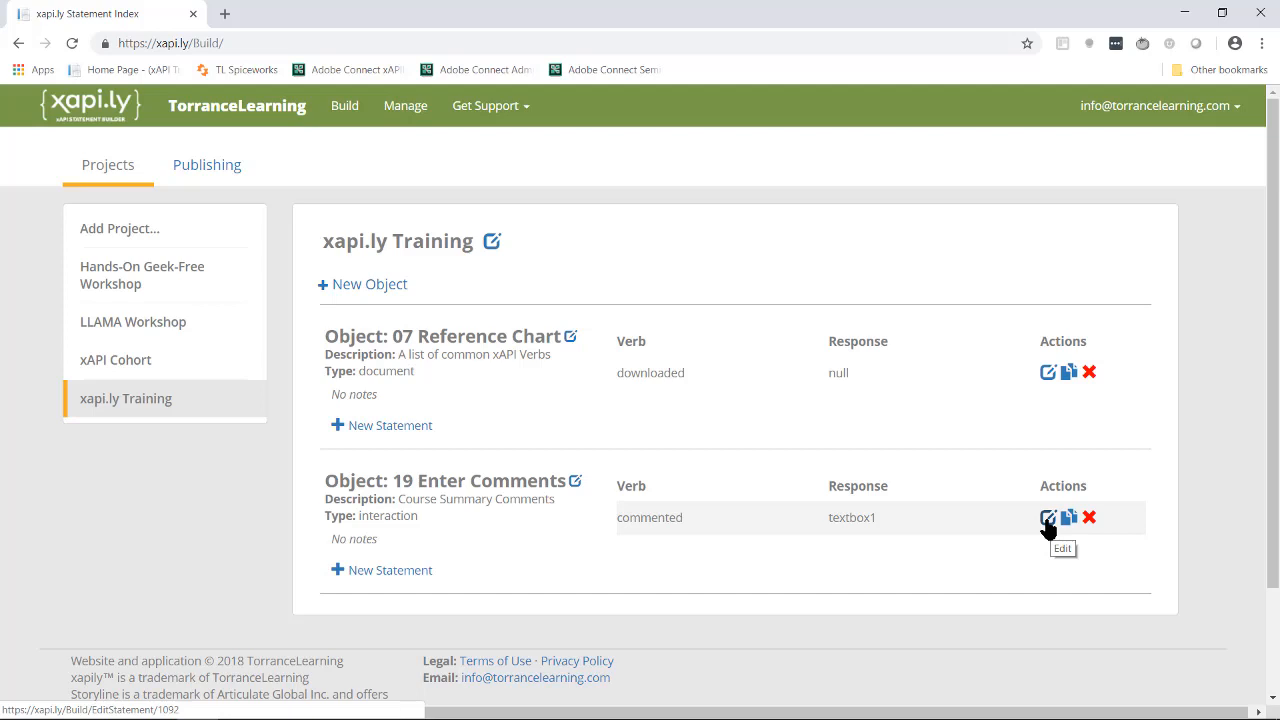
click(1048, 517)
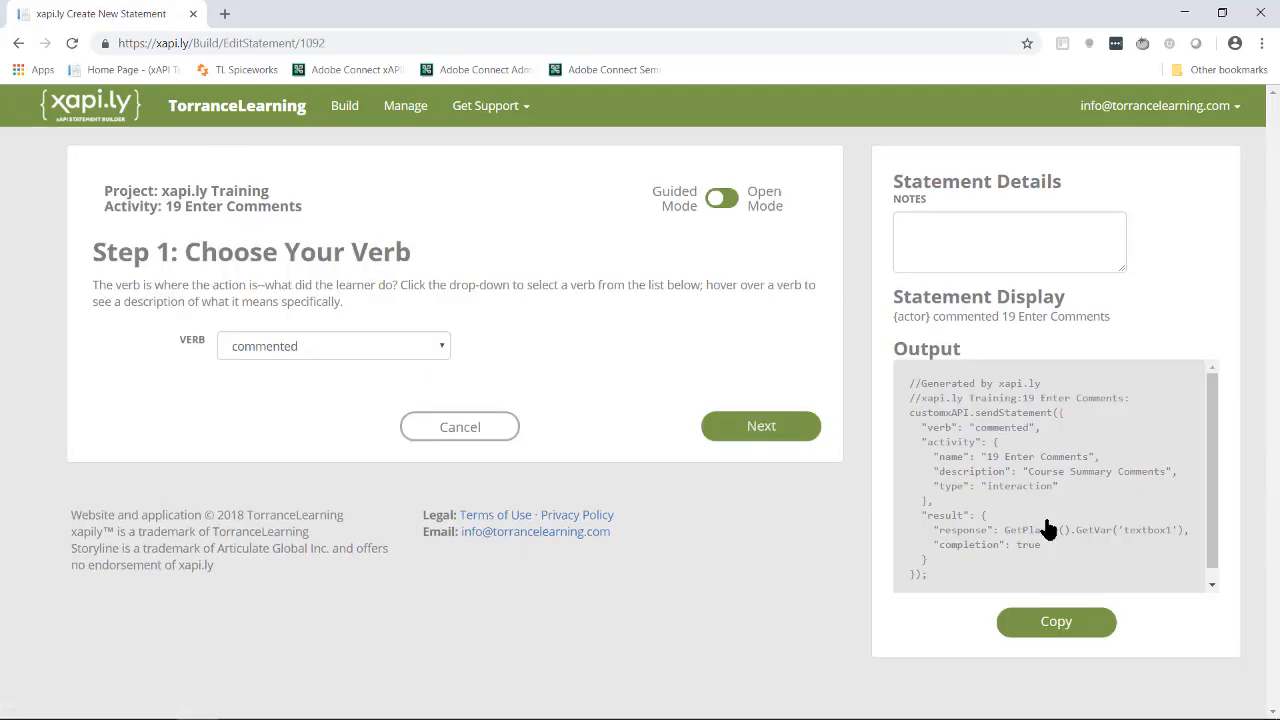
mouse_move(284, 366)
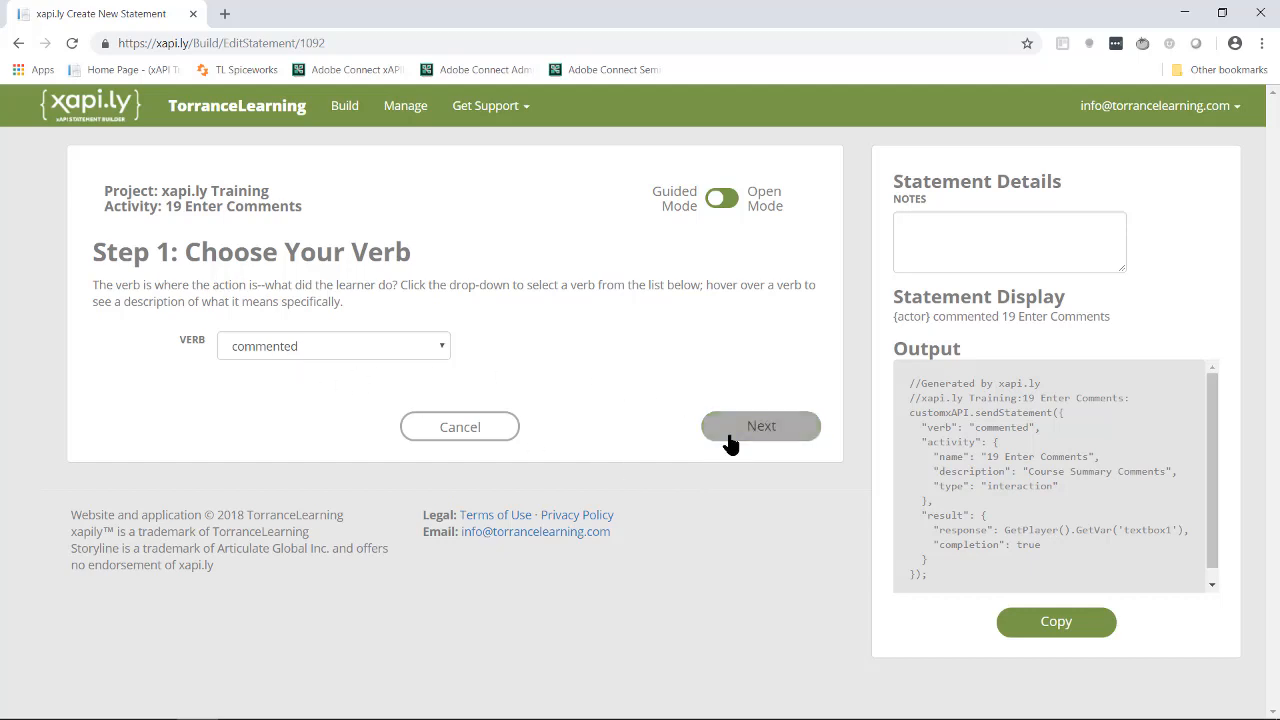
click(760, 425)
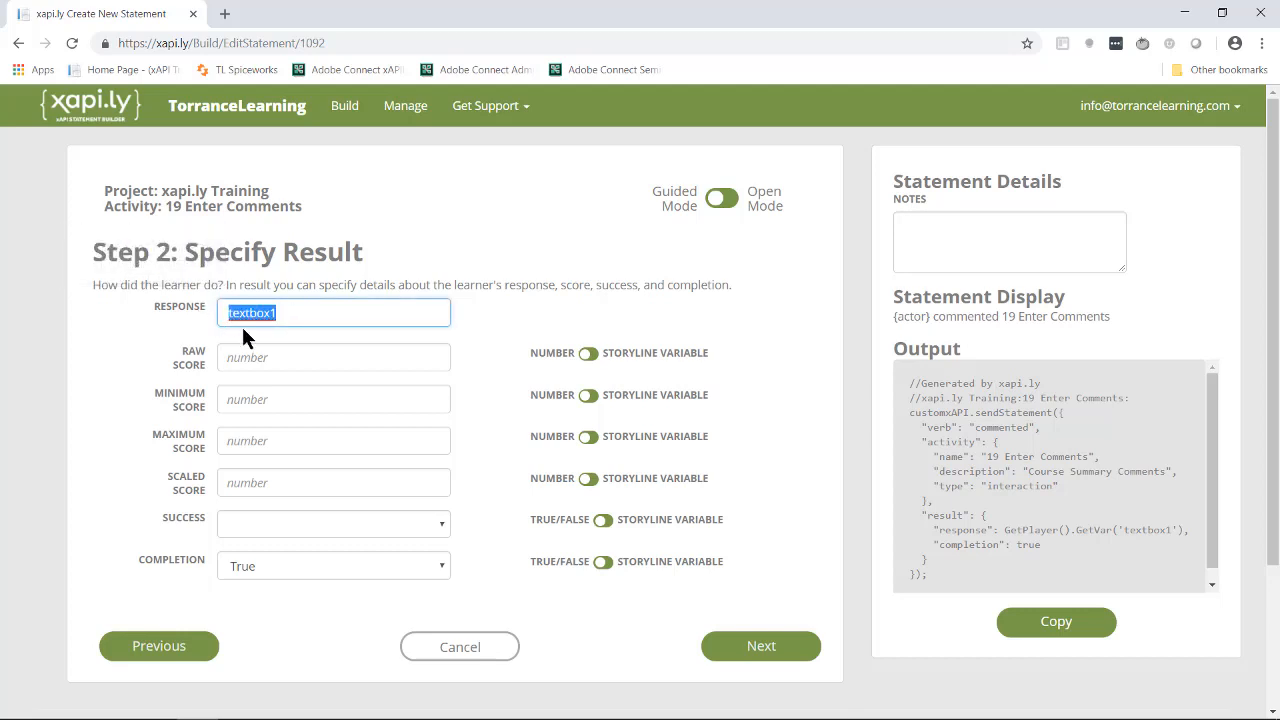
Change the response from textbox1 to TextEntry and copy the regenerated code
text(Text)
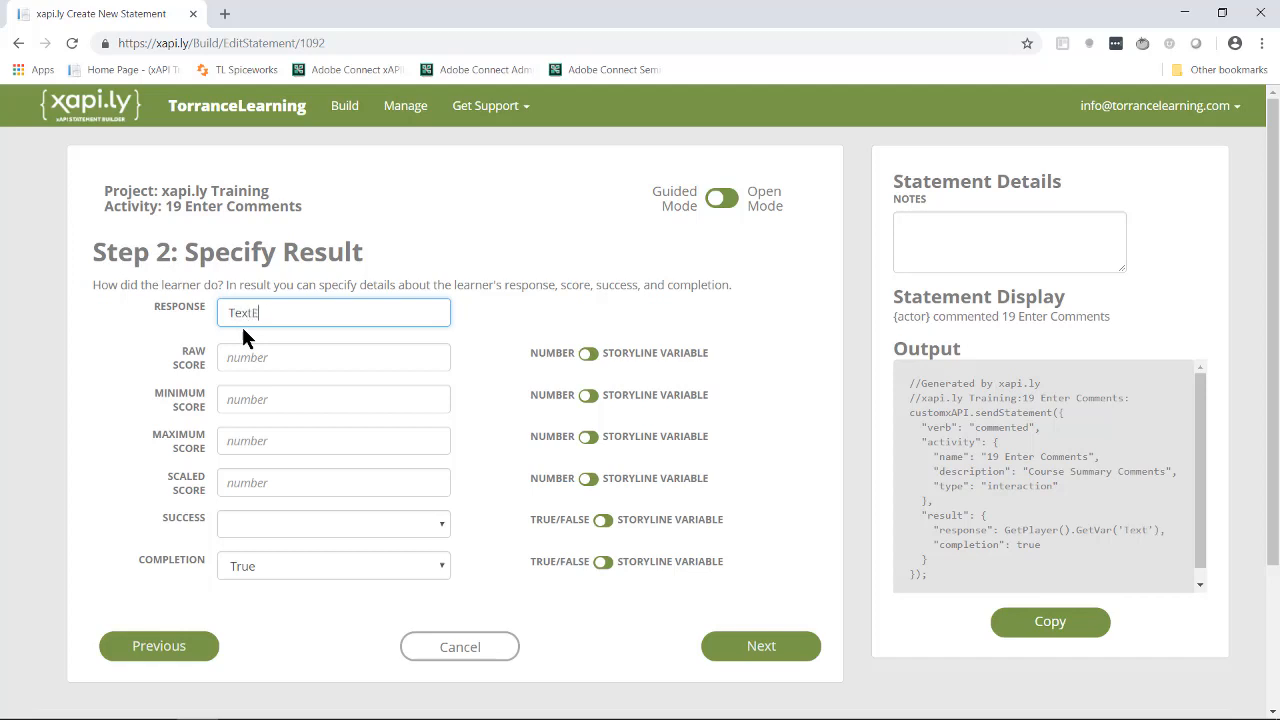
text(Entry)
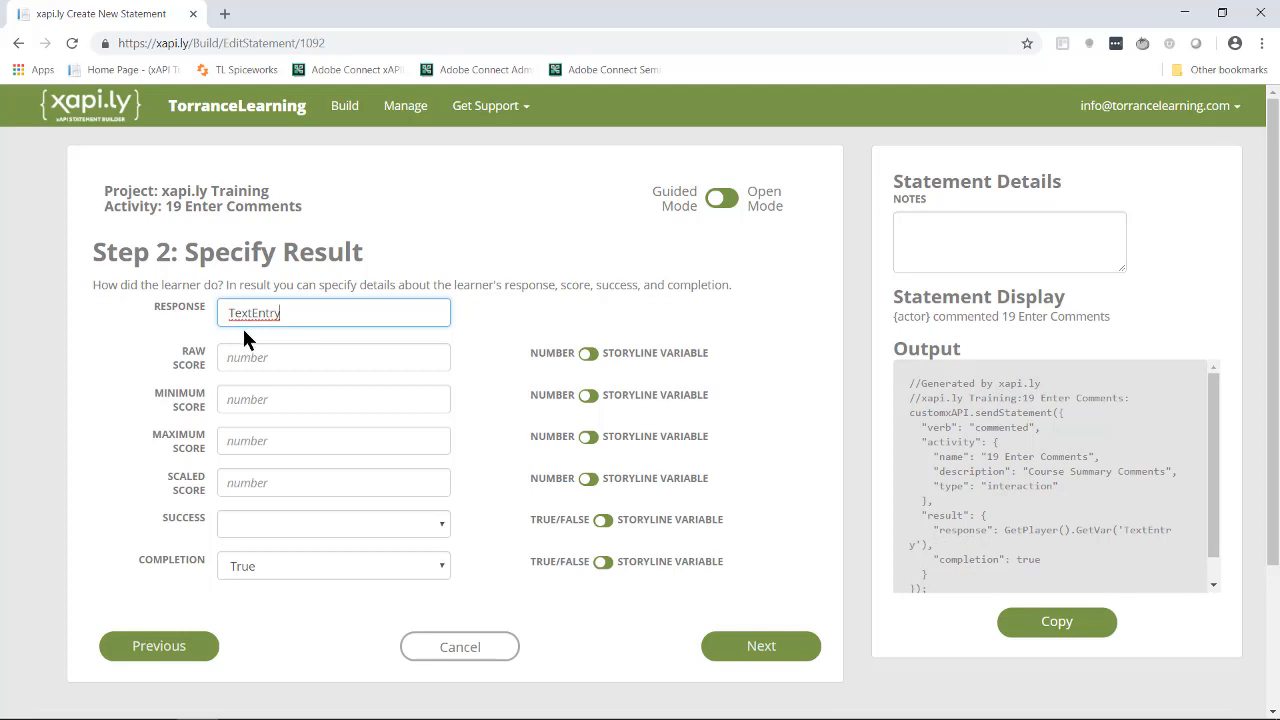
mouse_move(995, 603)
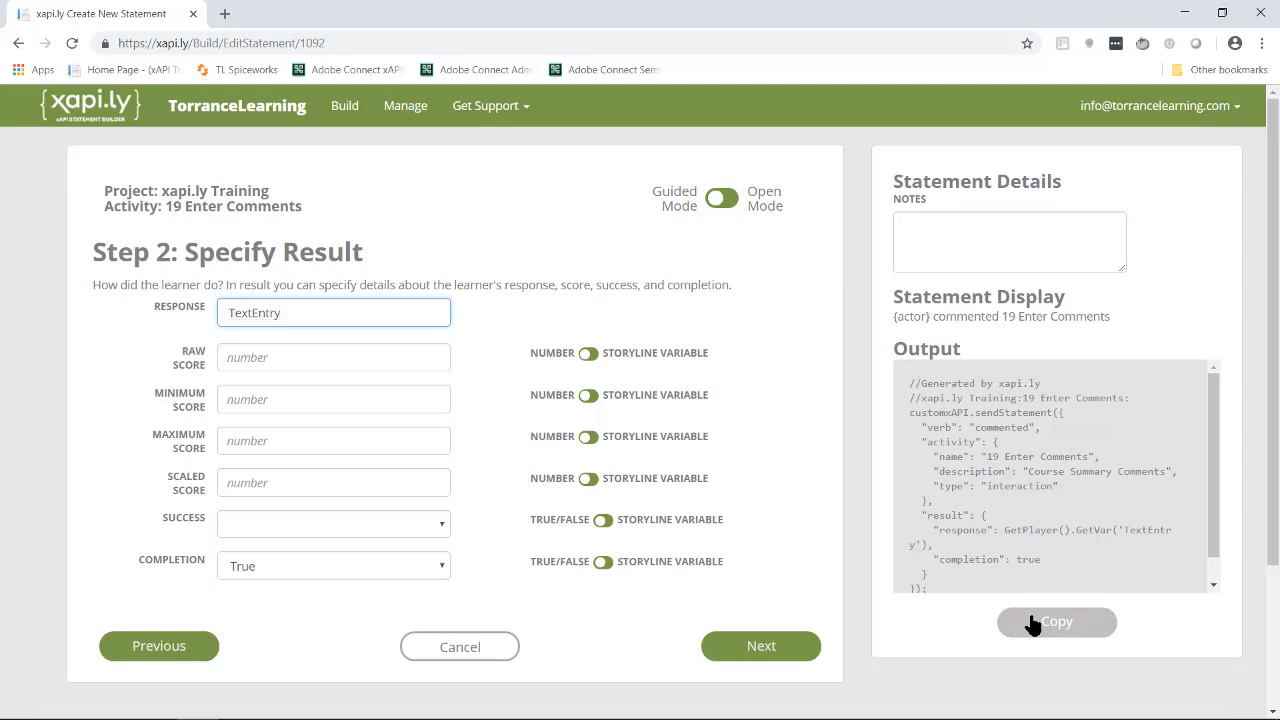
click(1056, 622)
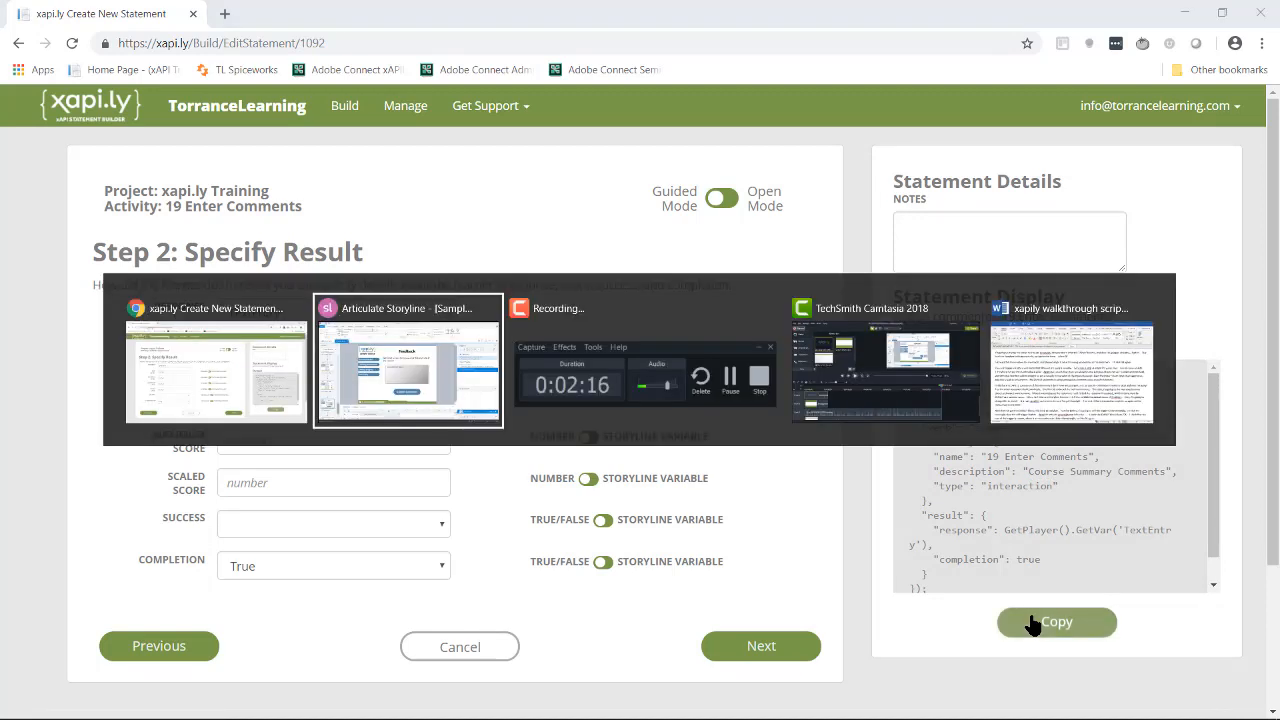
Back in Storyline, select the Submit Comment button and start a new trigger
click(407, 360)
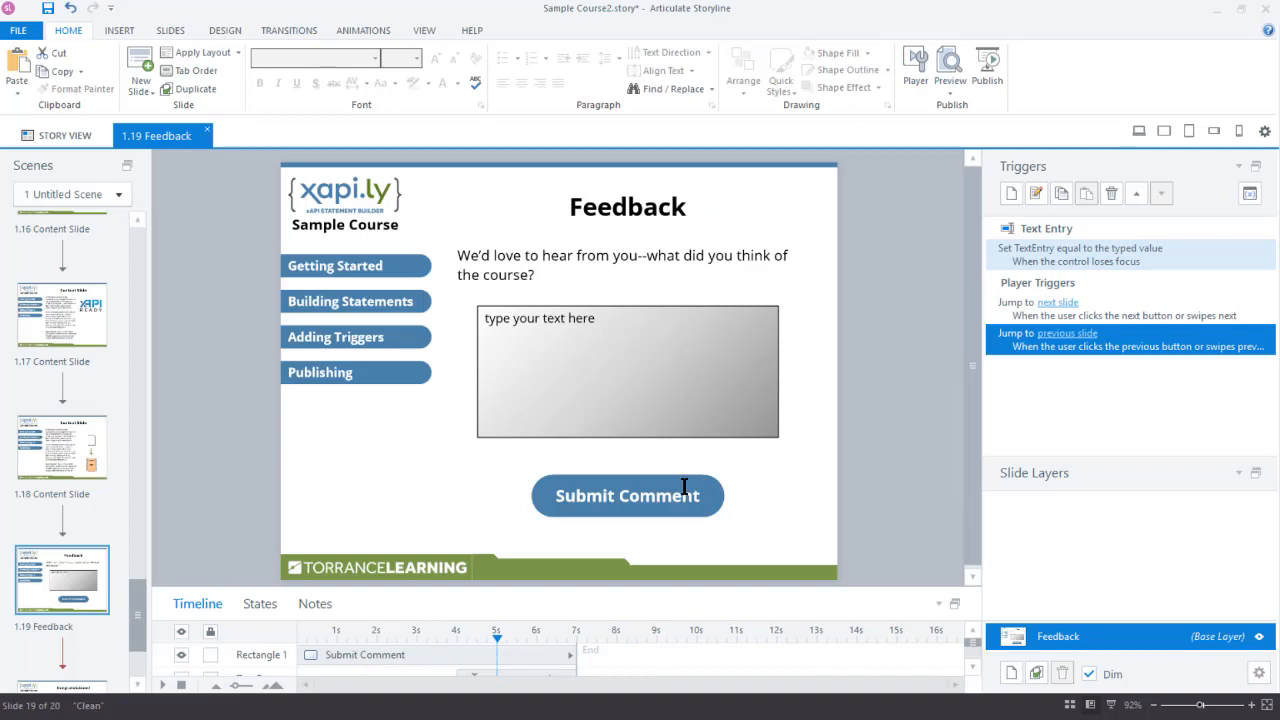
click(627, 495)
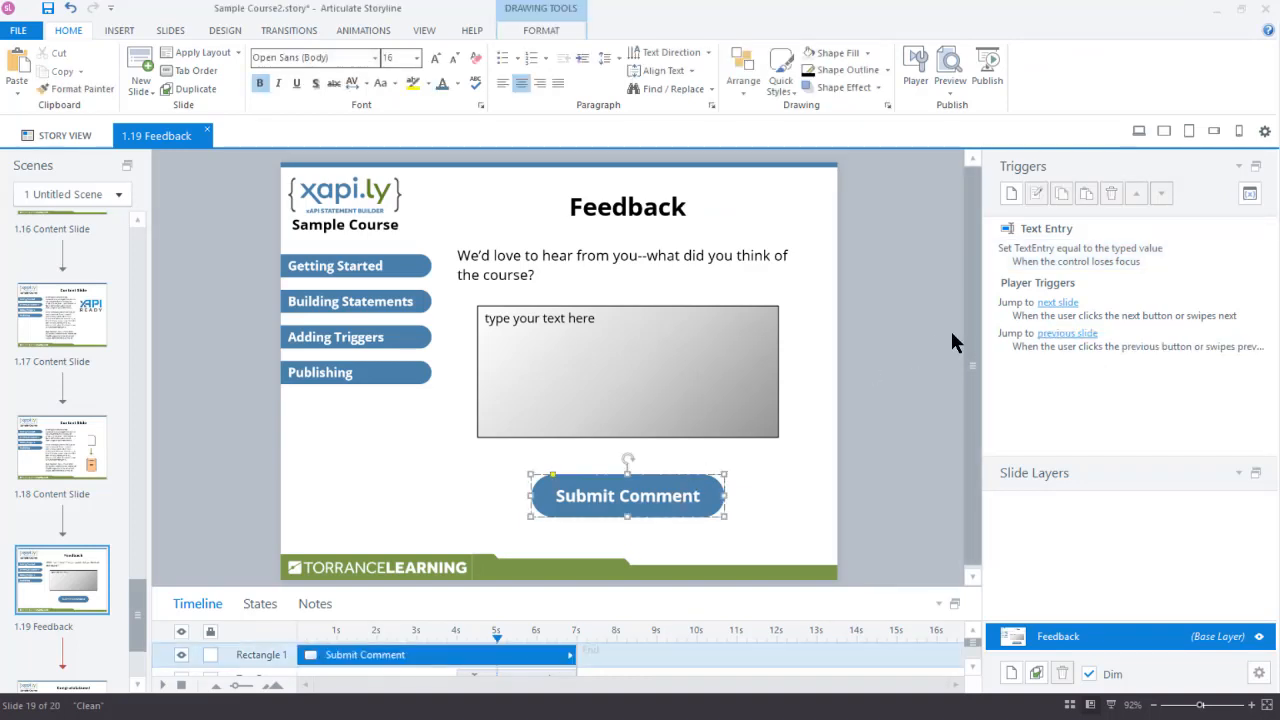
click(1011, 193)
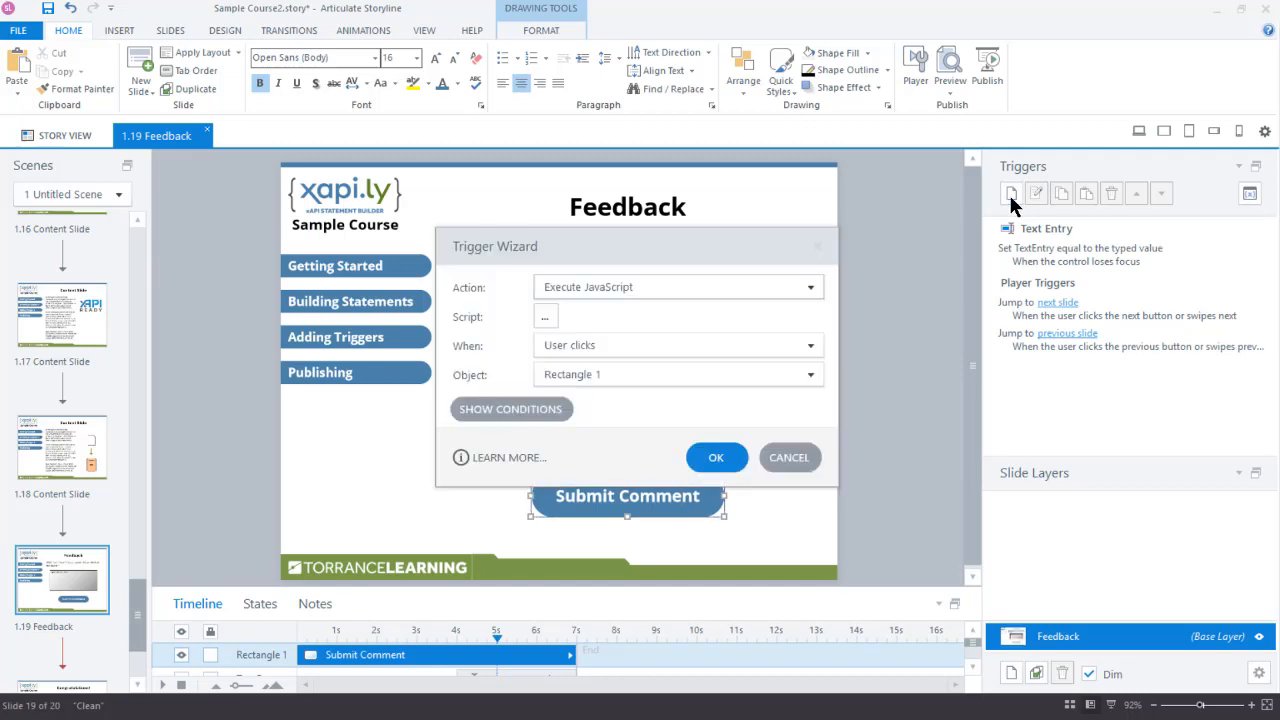
mouse_move(657, 287)
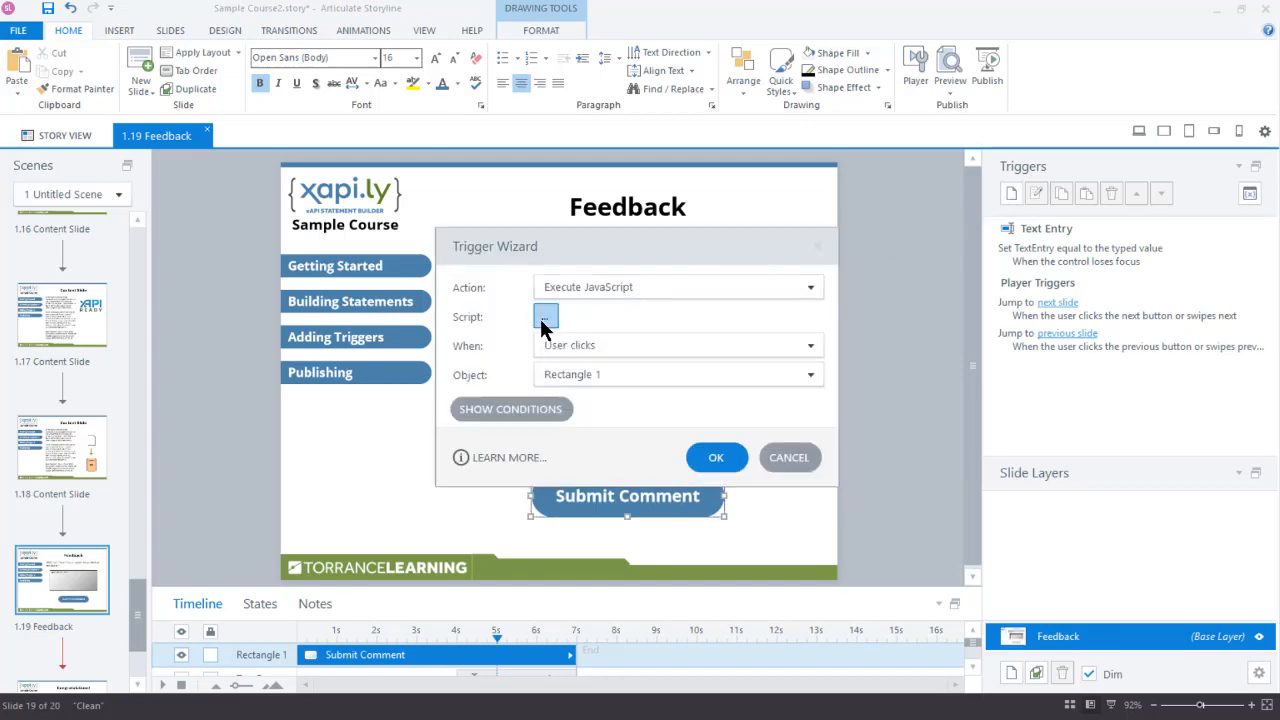
Paste the 19 Enter Comments statement code into the trigger's script and save the trigger
click(546, 317)
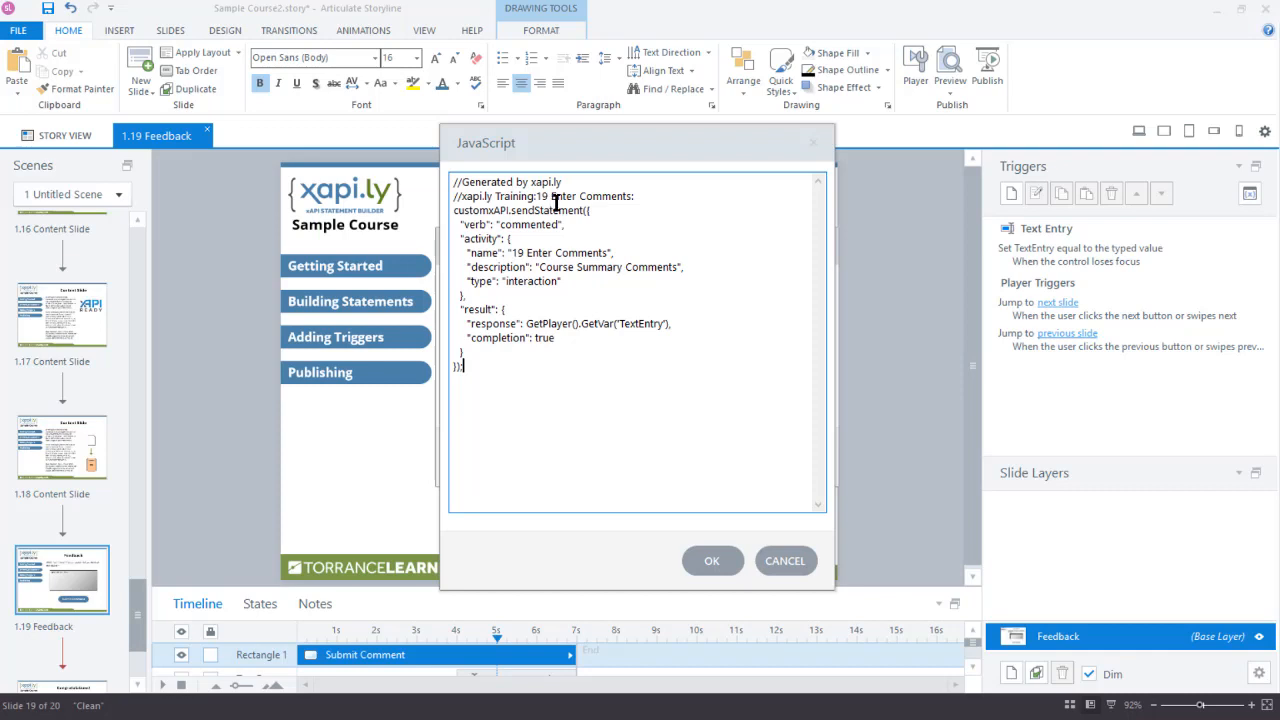
mouse_move(530, 337)
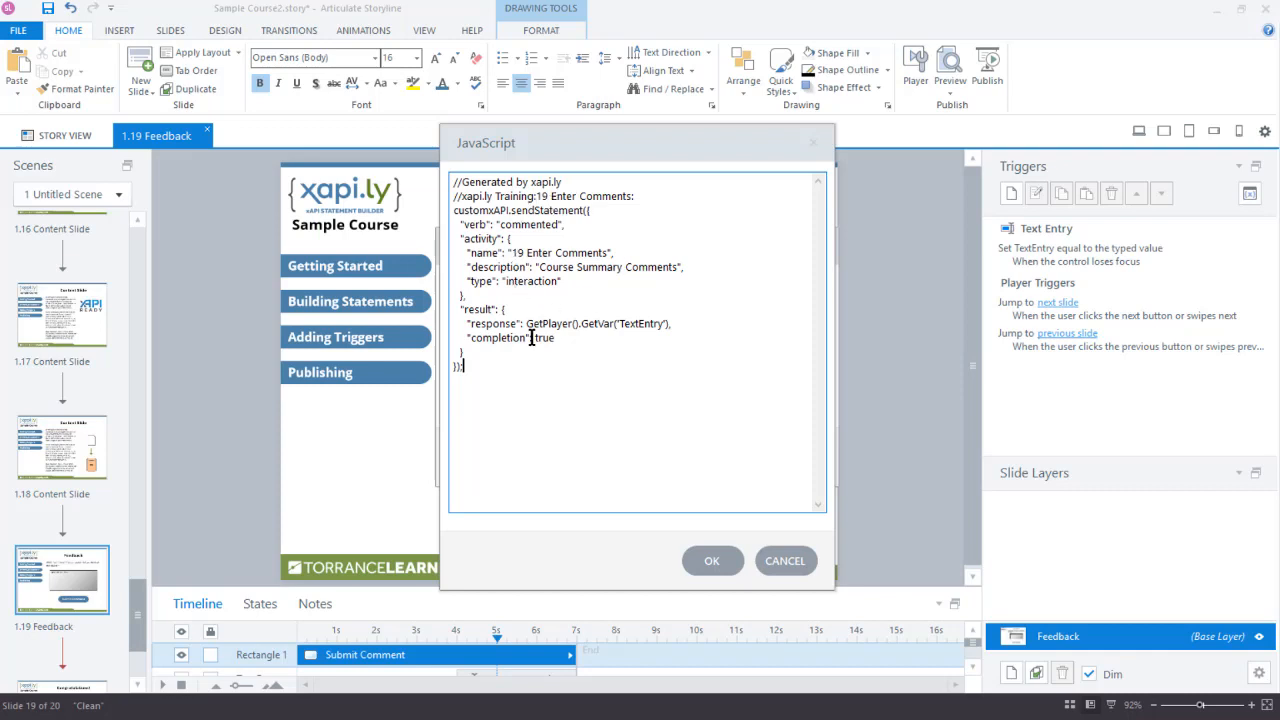
mouse_move(559, 388)
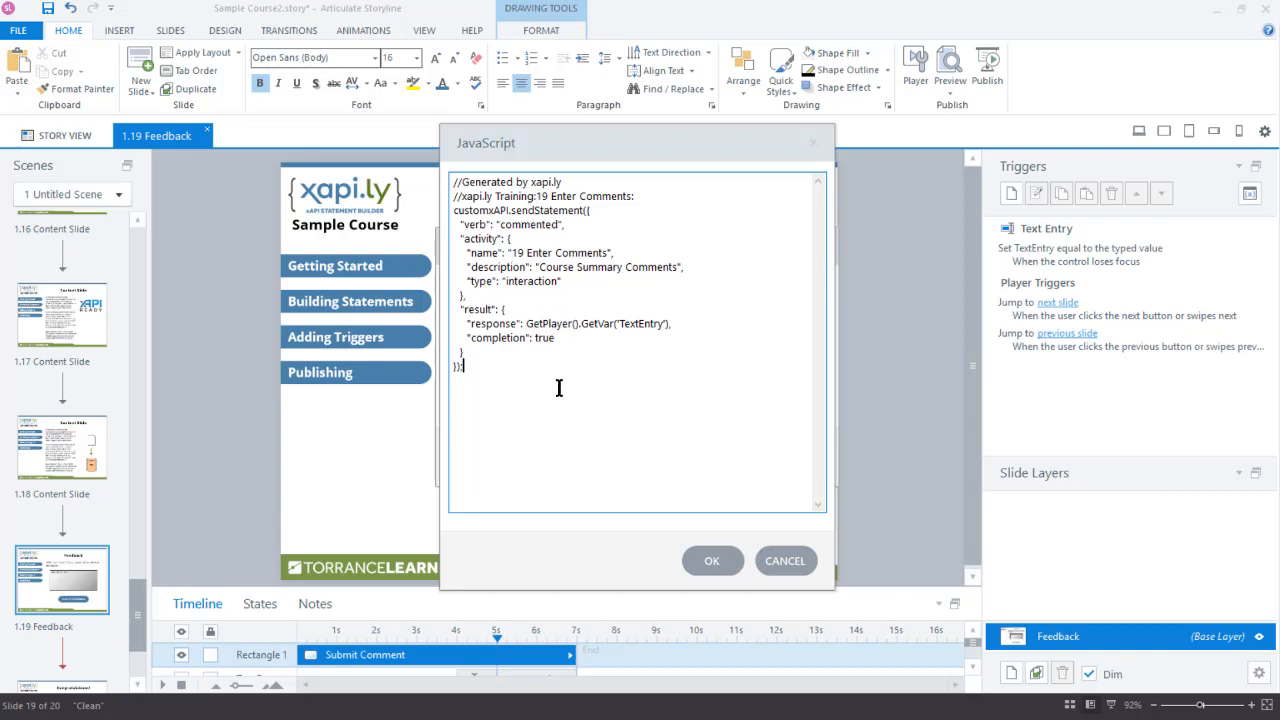
mouse_move(819, 537)
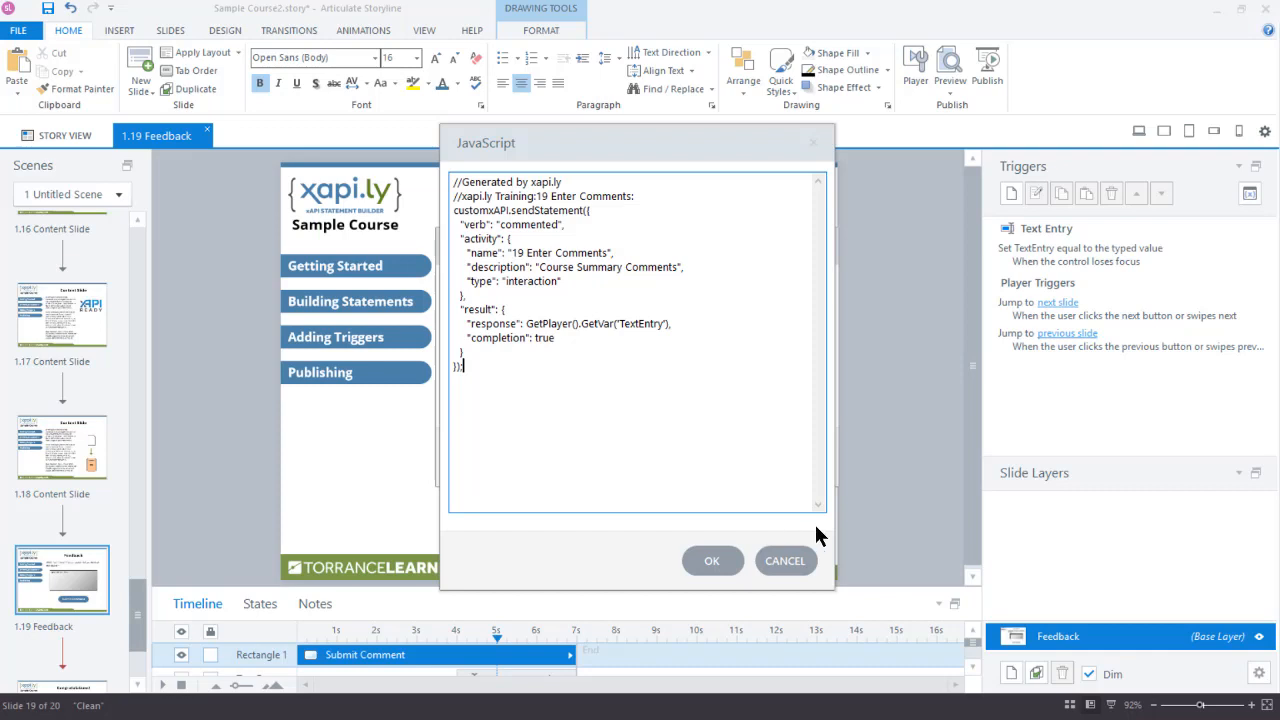
mouse_move(712, 560)
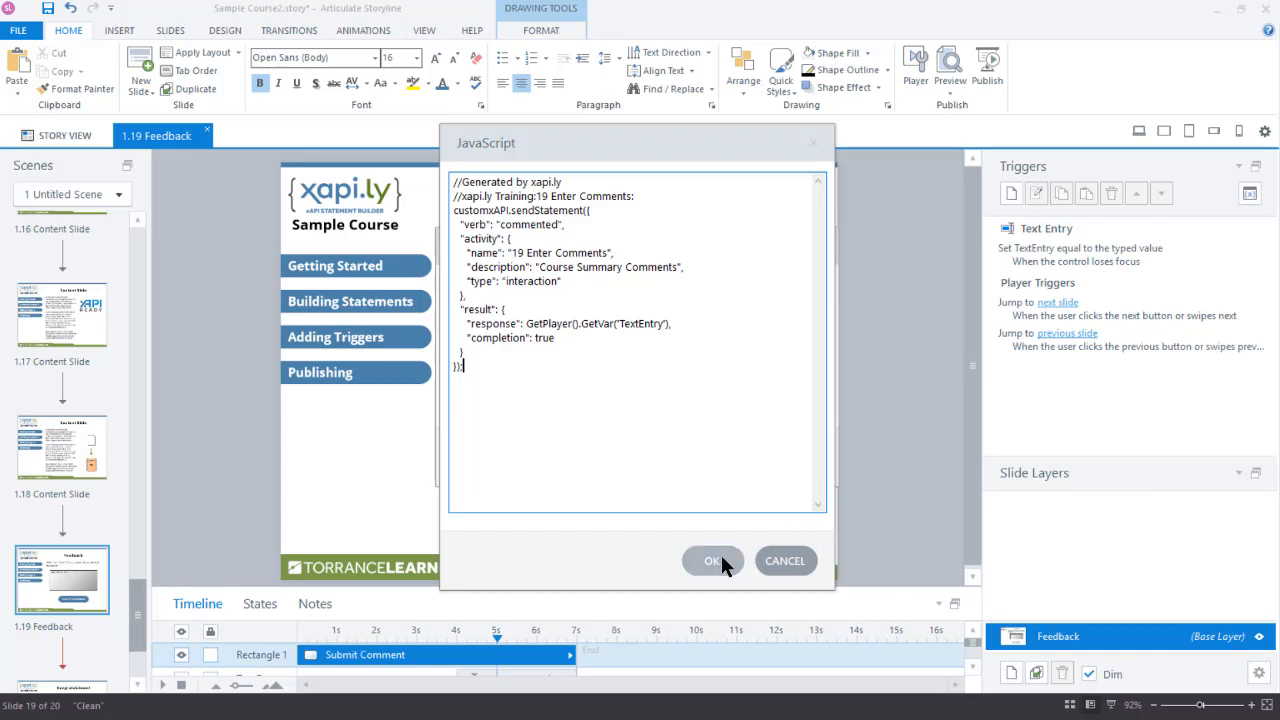
click(711, 560)
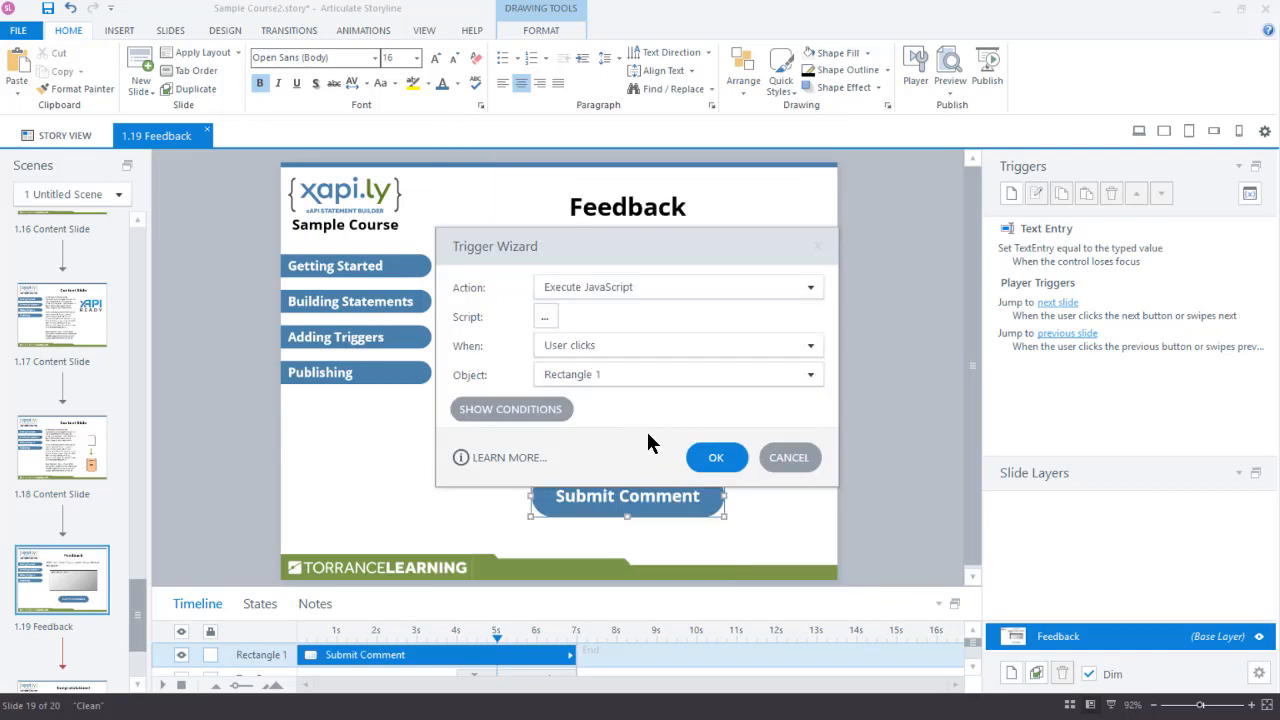
click(716, 457)
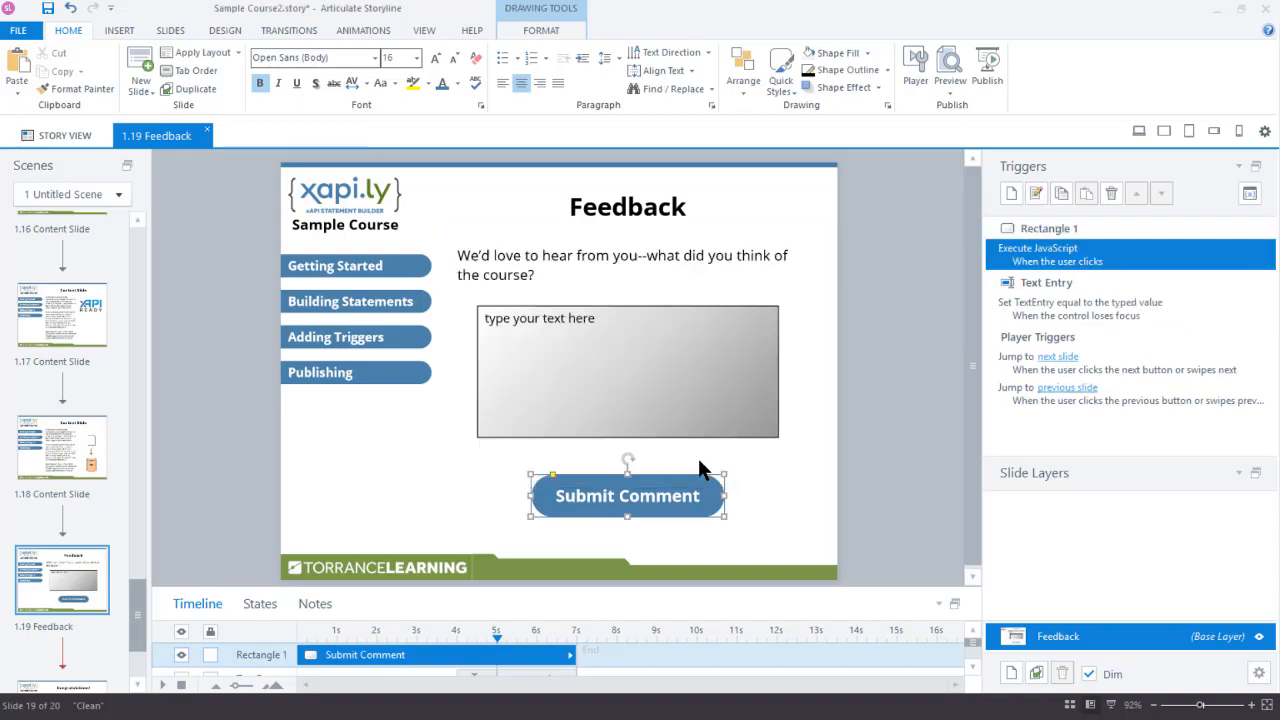
mouse_move(710, 477)
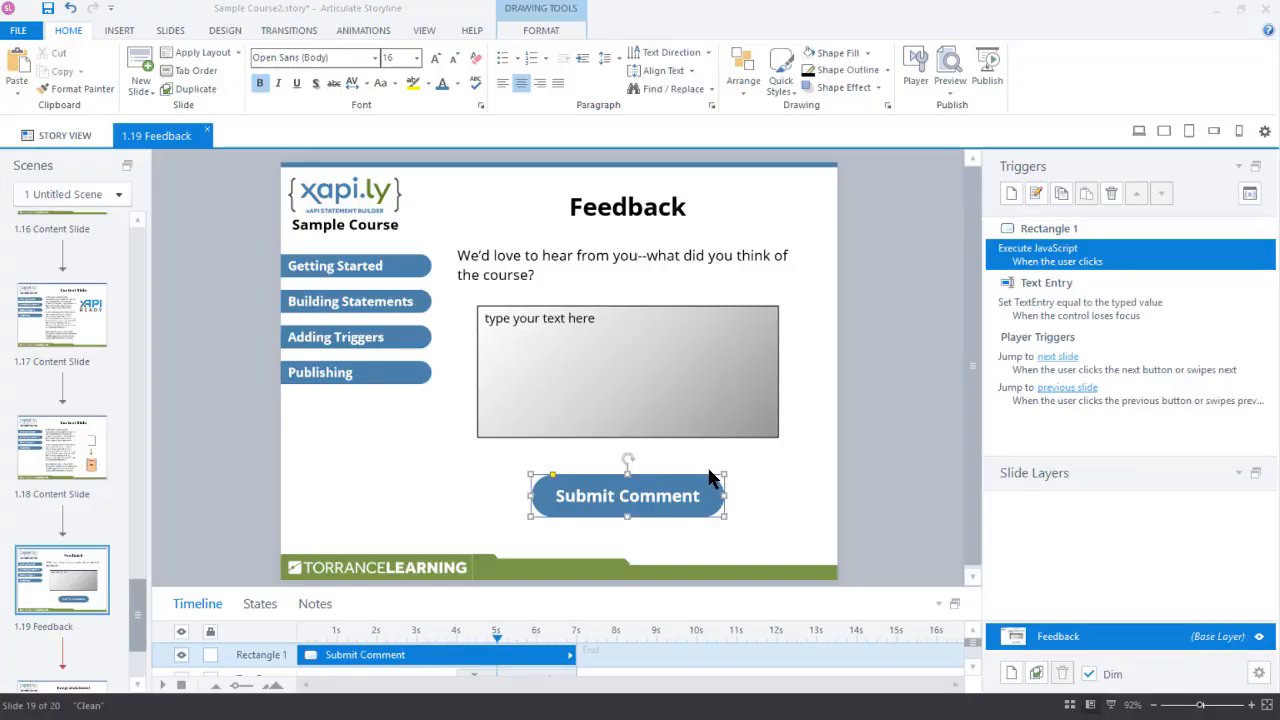